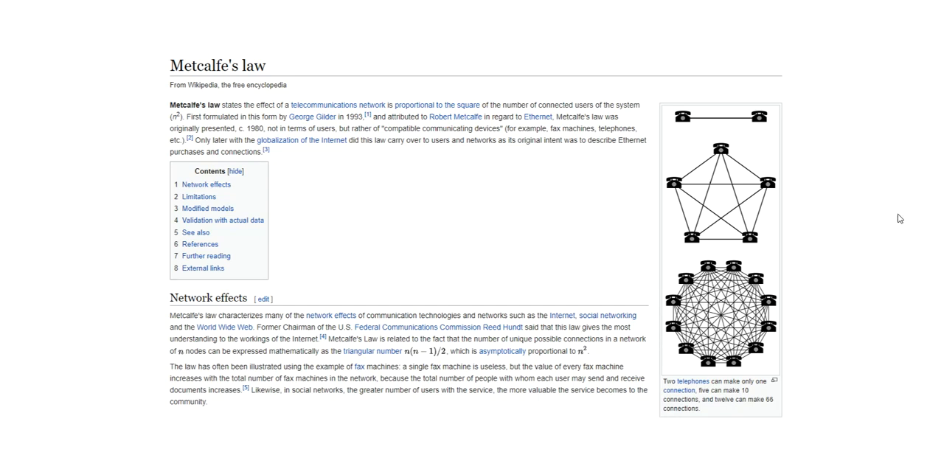
mouse_move(717, 120)
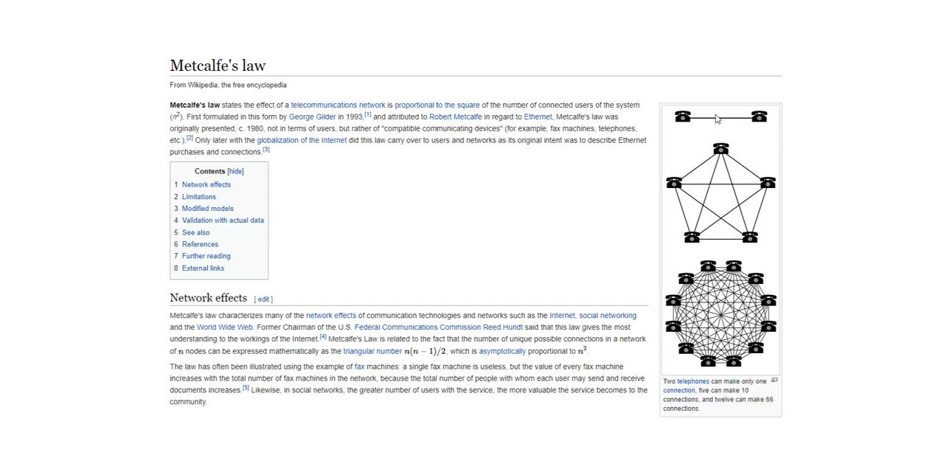
mouse_move(735, 201)
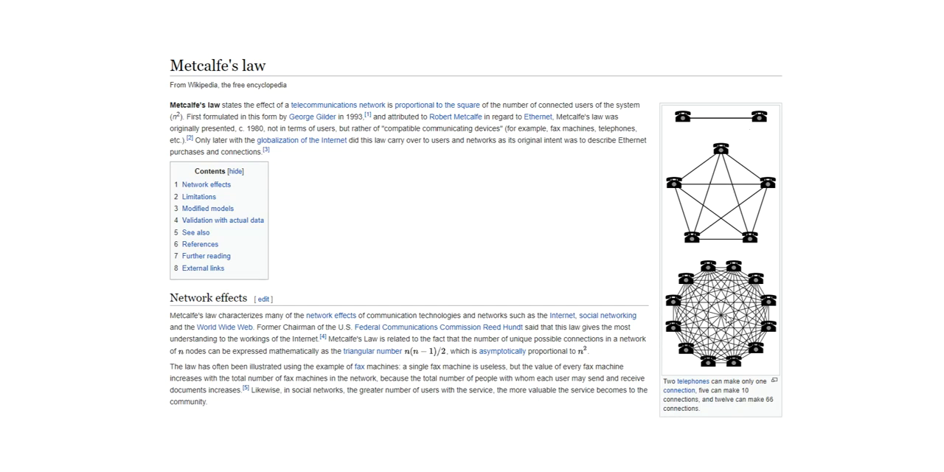
mouse_move(726, 202)
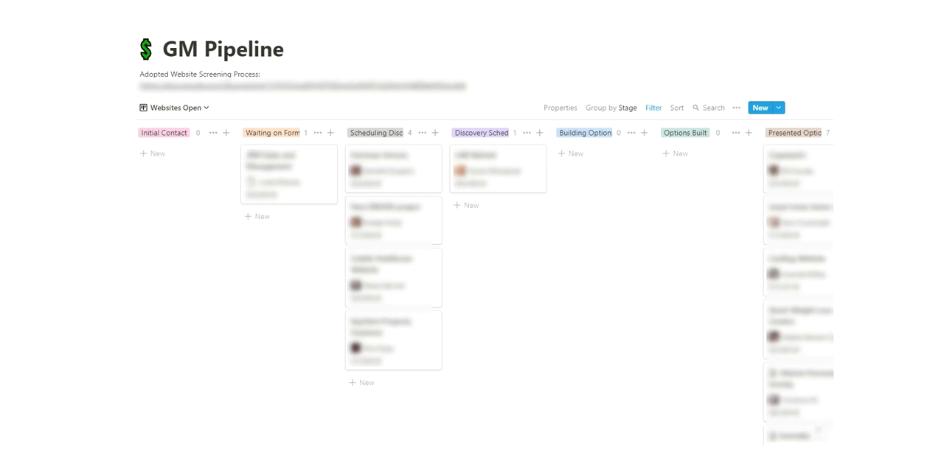
List the GM Pipeline's saved views (Everything, Websites Open, Marketing Open) from the Websites Open dropdown
left_click(175, 106)
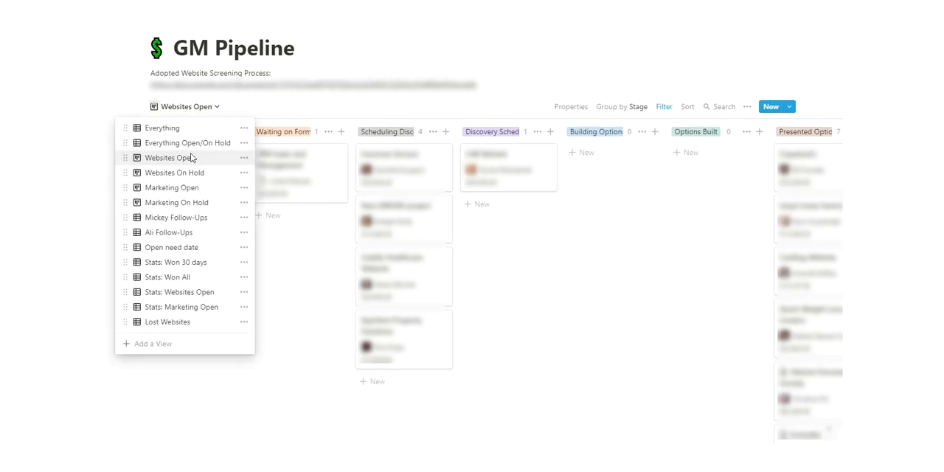
mouse_move(177, 264)
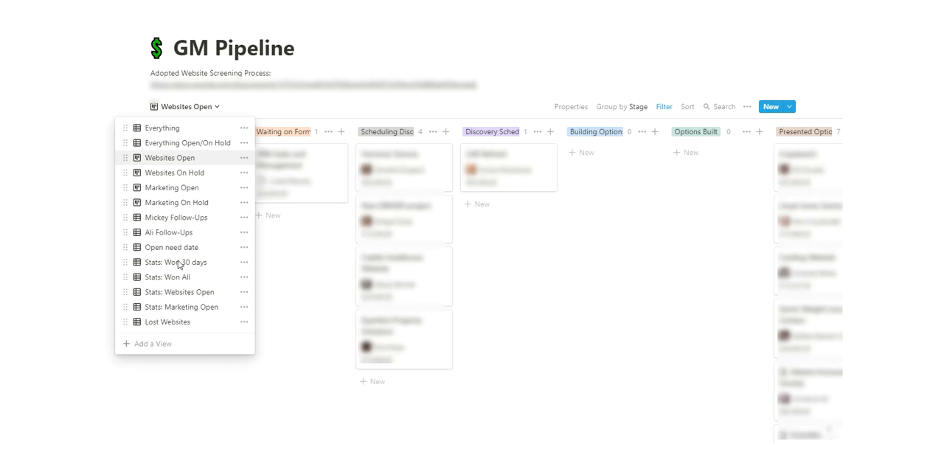
mouse_move(184, 295)
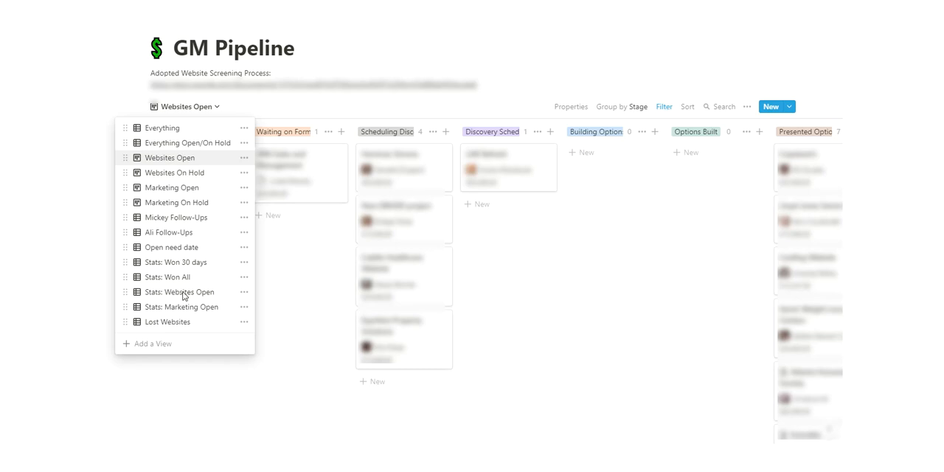
mouse_move(196, 247)
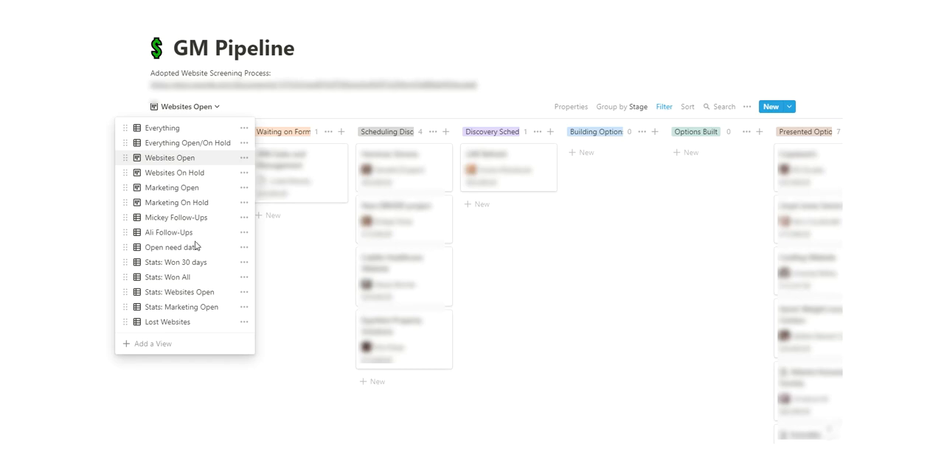
mouse_move(228, 256)
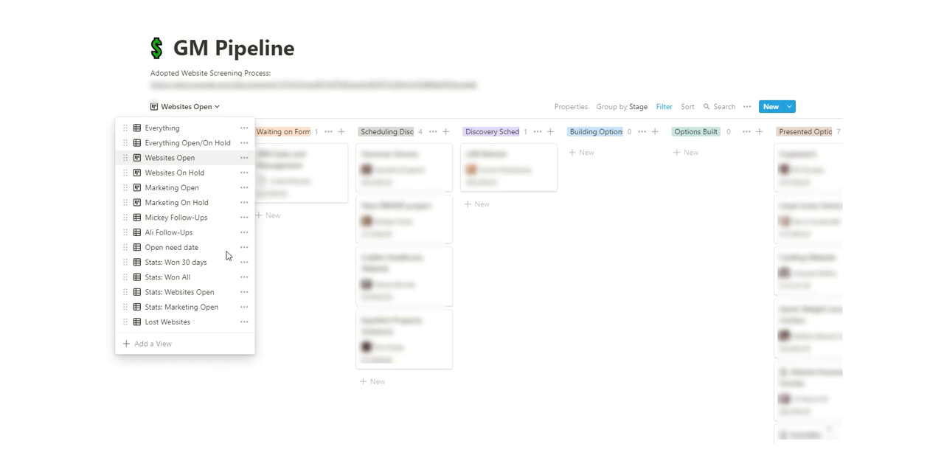
mouse_move(874, 243)
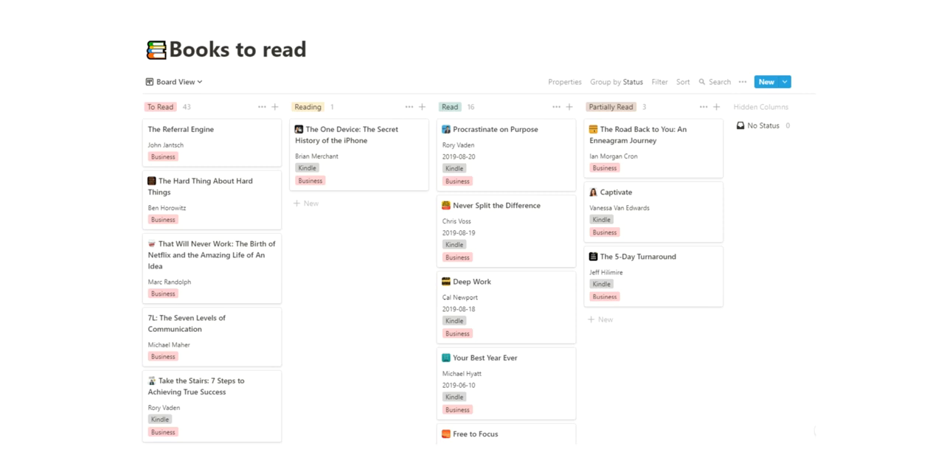
mouse_move(937, 239)
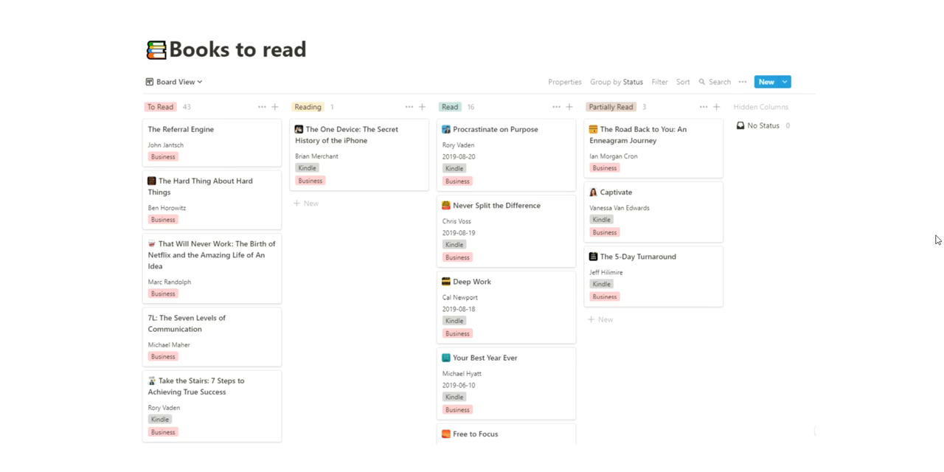
mouse_move(478, 132)
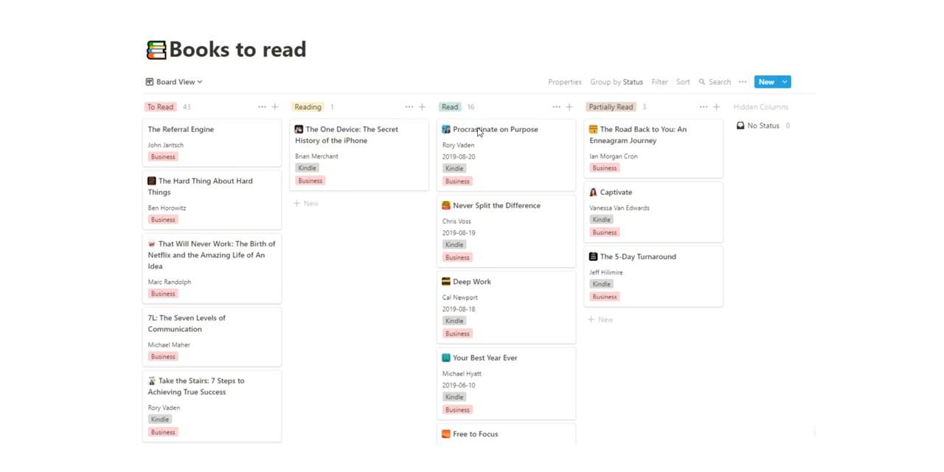
mouse_move(372, 304)
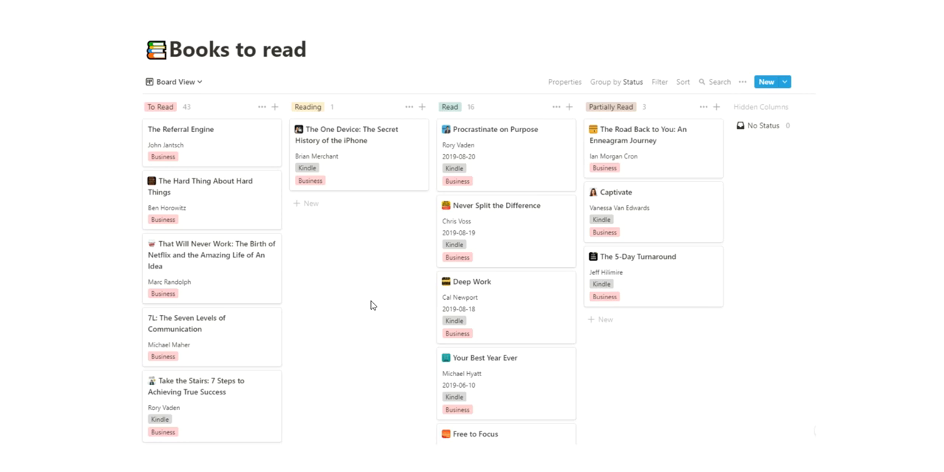
mouse_move(328, 260)
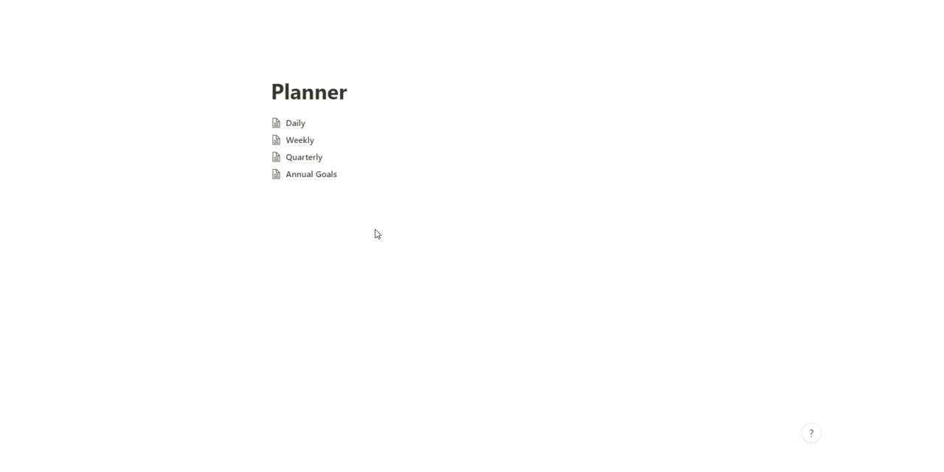
mouse_move(361, 239)
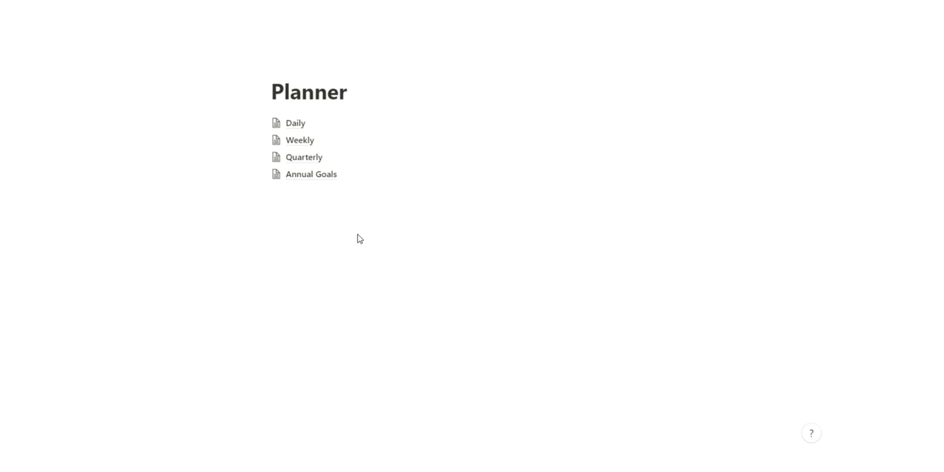
mouse_move(353, 165)
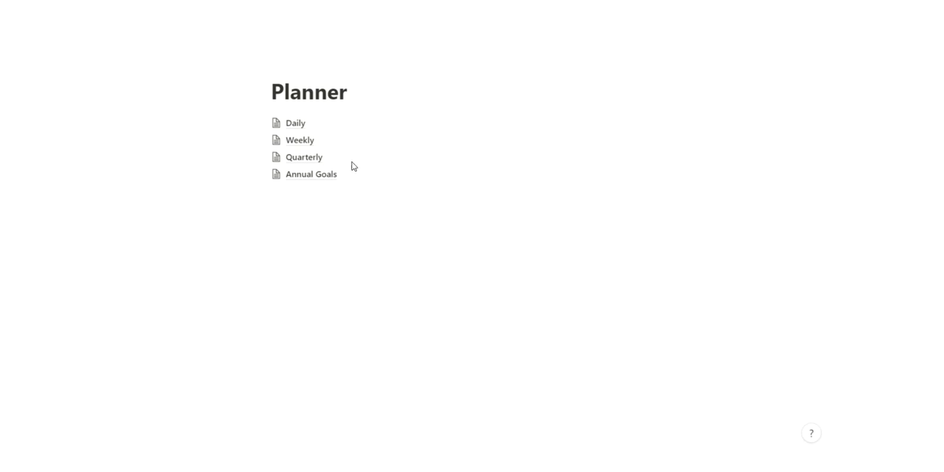
mouse_move(323, 179)
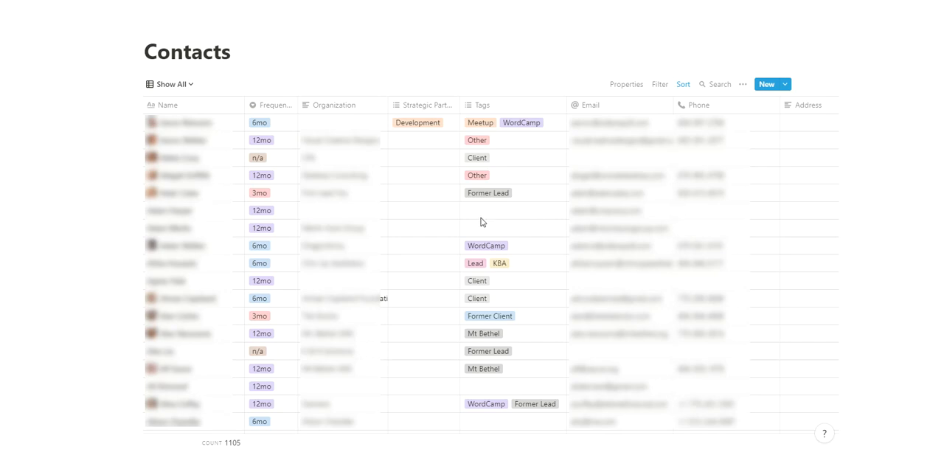
mouse_move(310, 186)
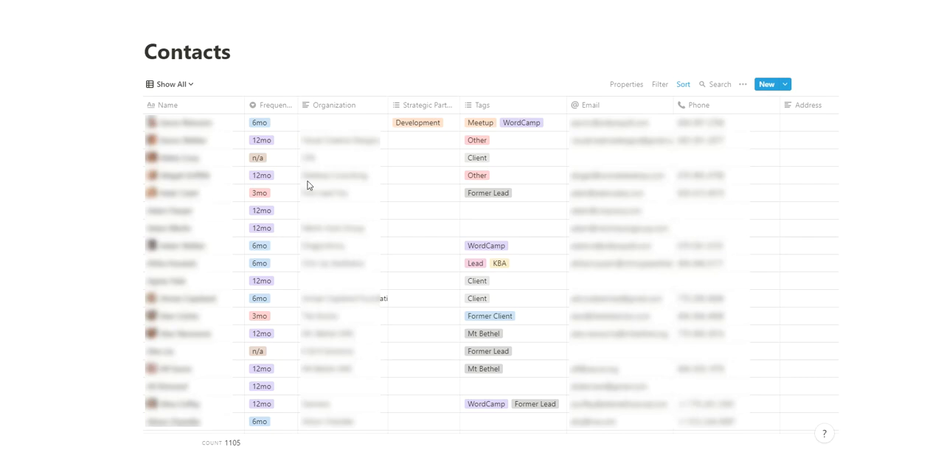
mouse_move(682, 201)
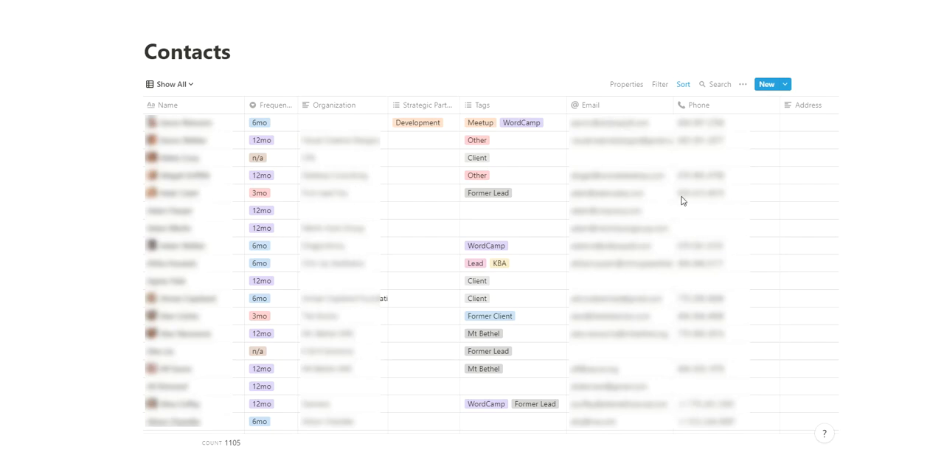
mouse_move(461, 298)
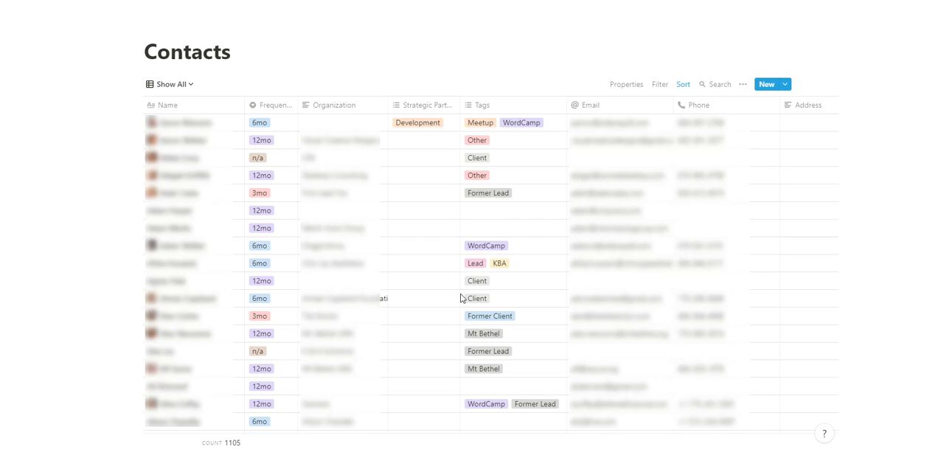
mouse_move(758, 248)
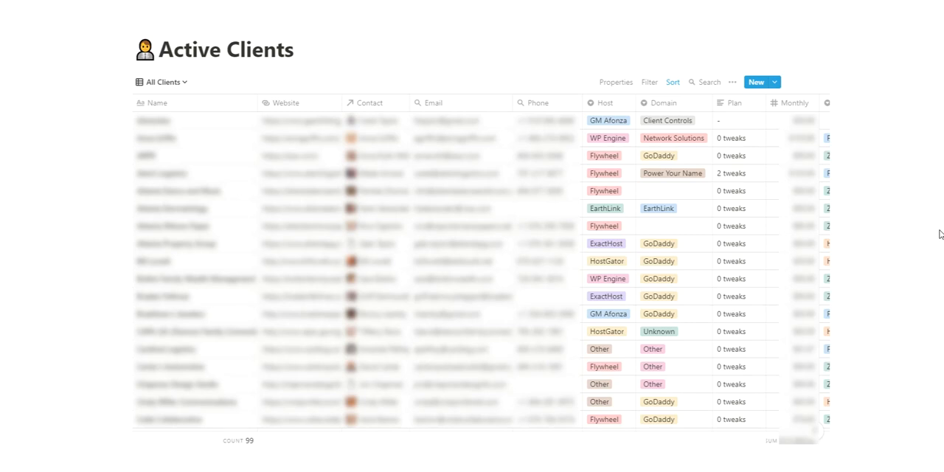
mouse_move(247, 445)
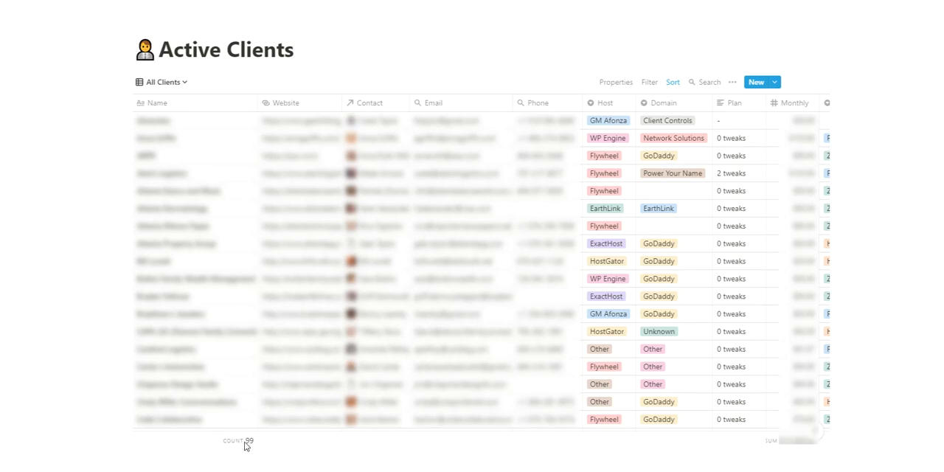
mouse_move(298, 351)
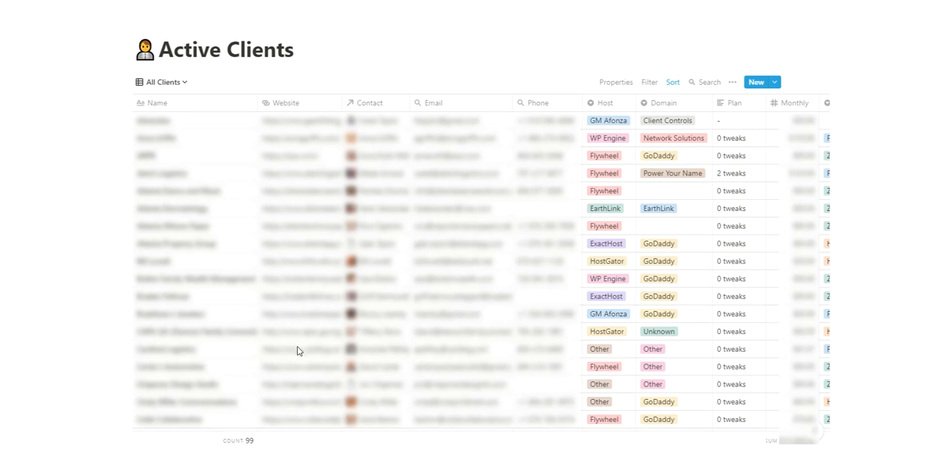
mouse_move(590, 195)
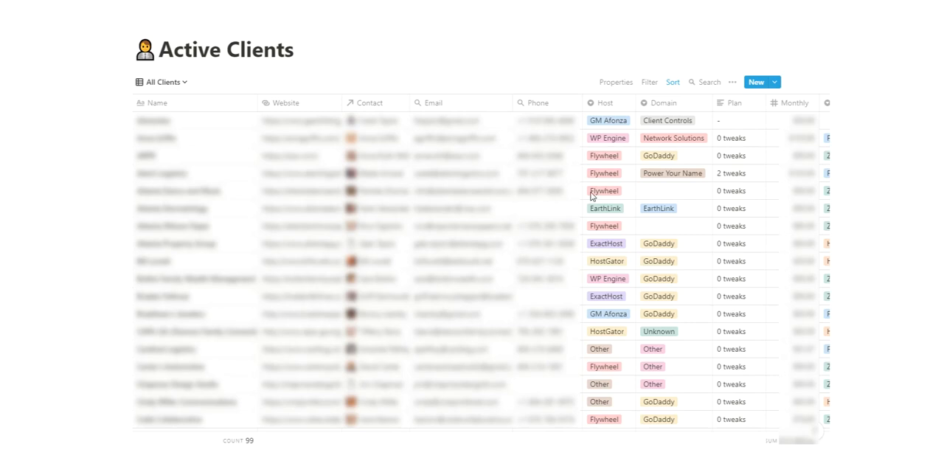
mouse_move(678, 292)
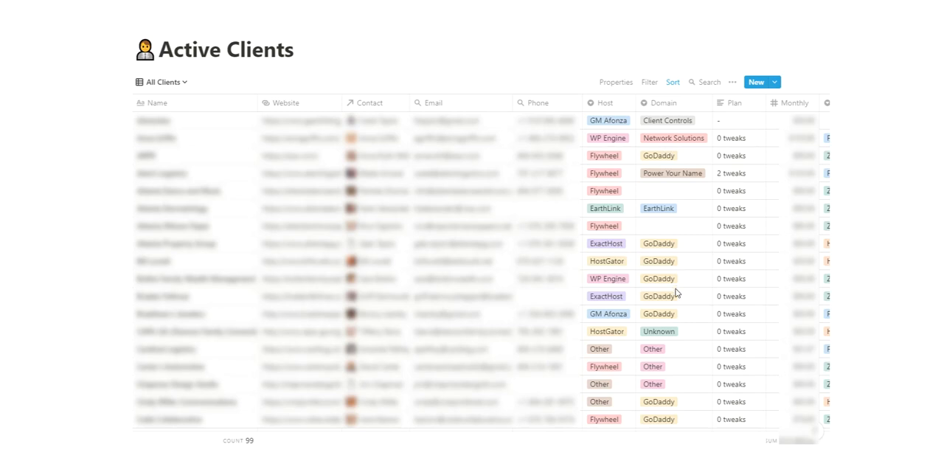
mouse_move(776, 185)
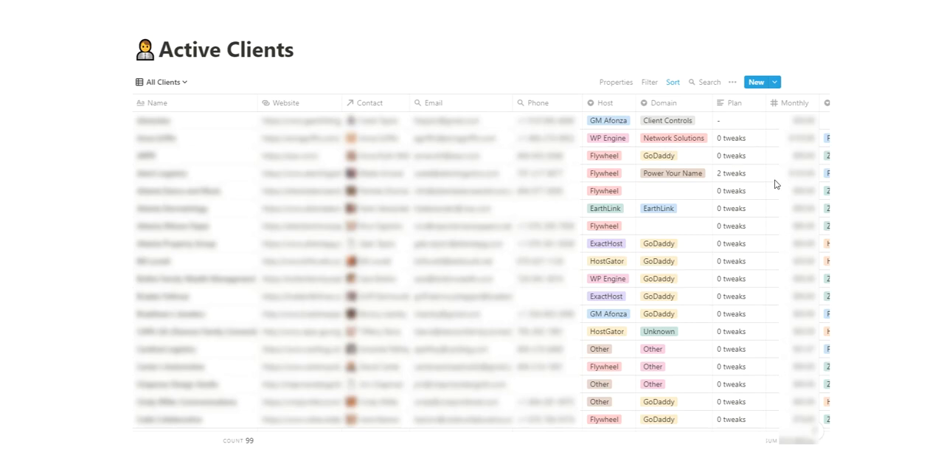
mouse_move(679, 218)
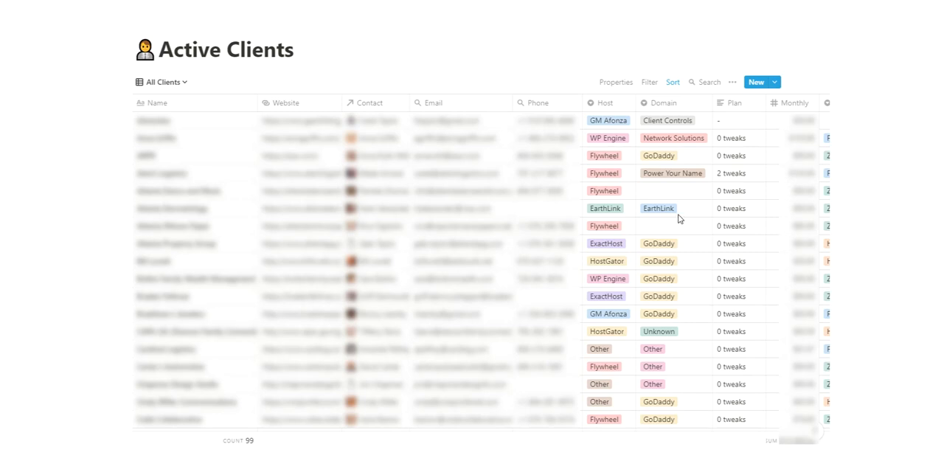
mouse_move(415, 262)
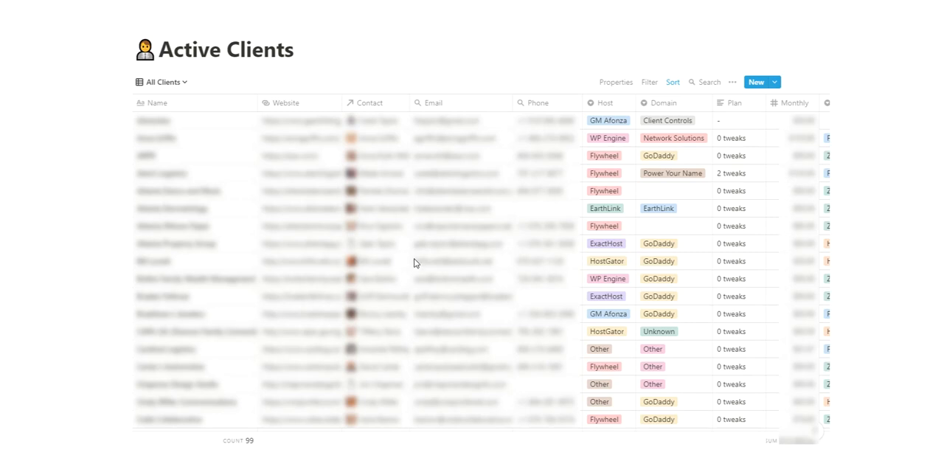
mouse_move(409, 249)
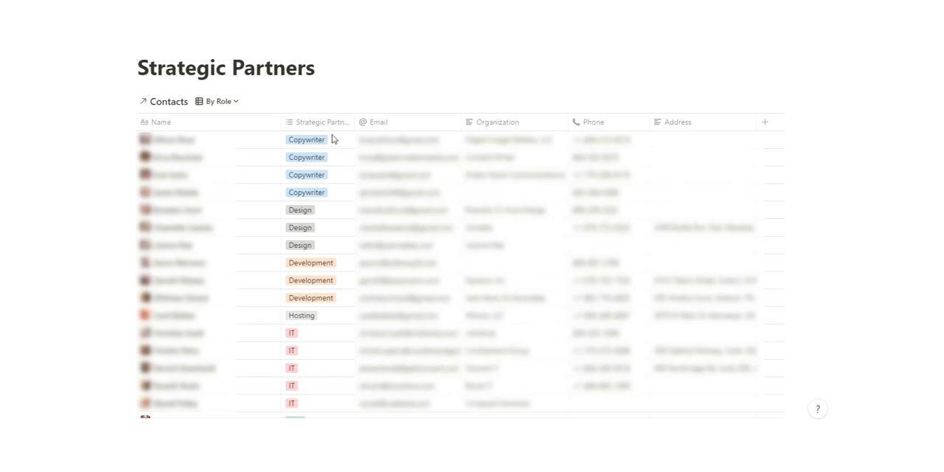
mouse_move(322, 174)
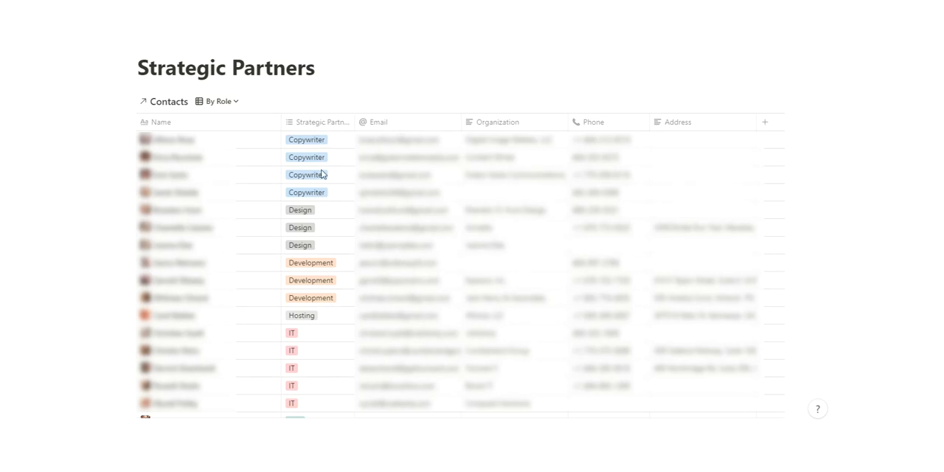
mouse_move(186, 242)
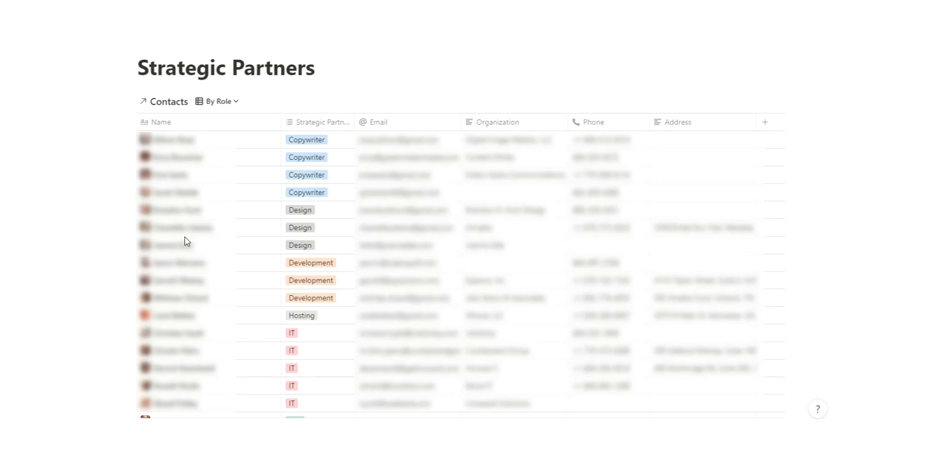
mouse_move(352, 301)
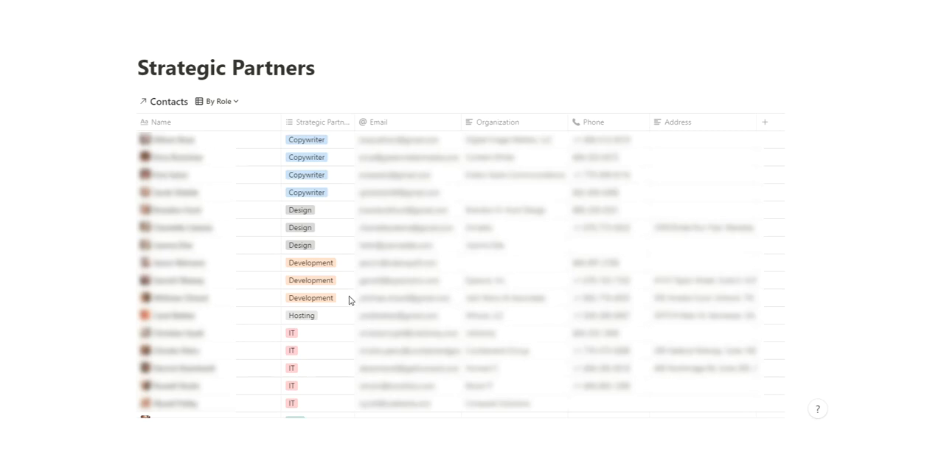
mouse_move(277, 288)
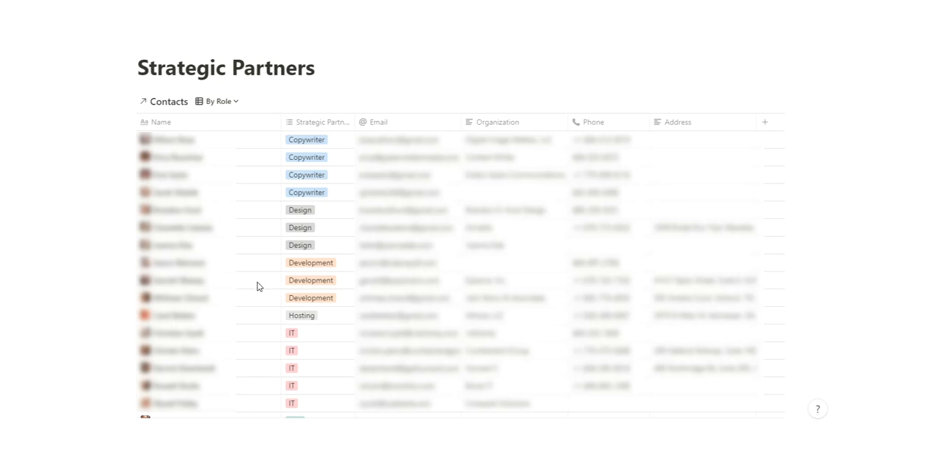
mouse_move(218, 184)
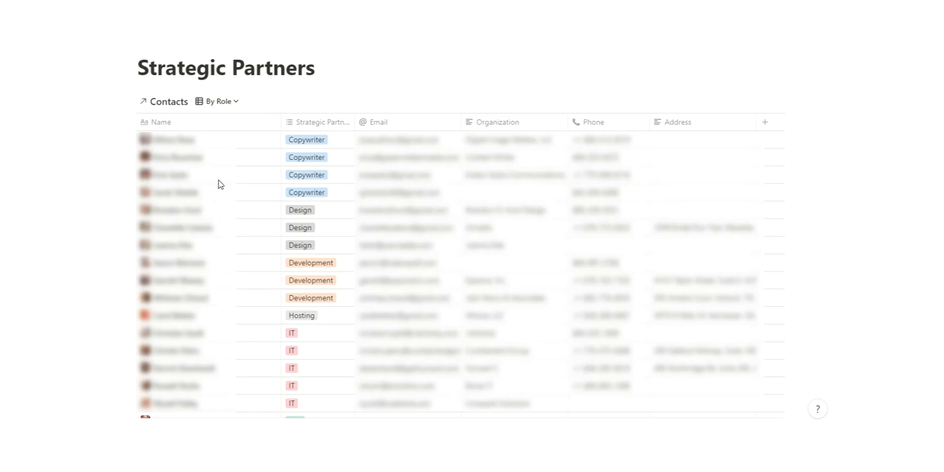
mouse_move(454, 183)
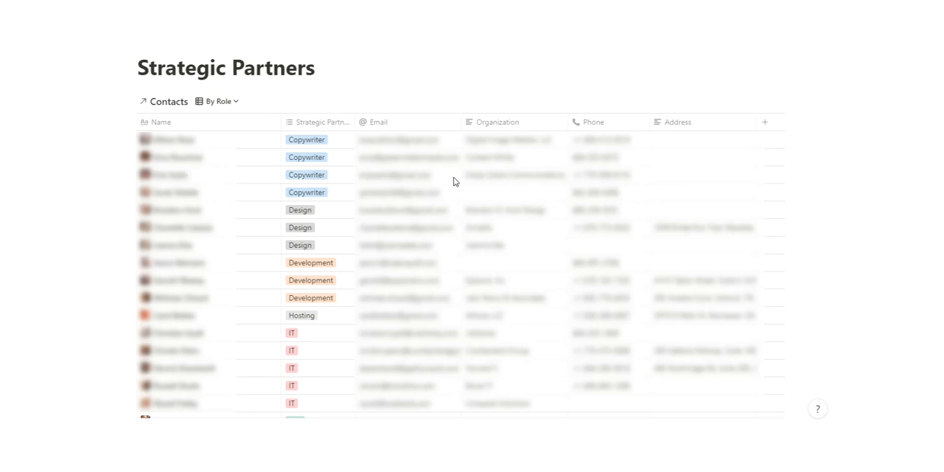
mouse_move(481, 183)
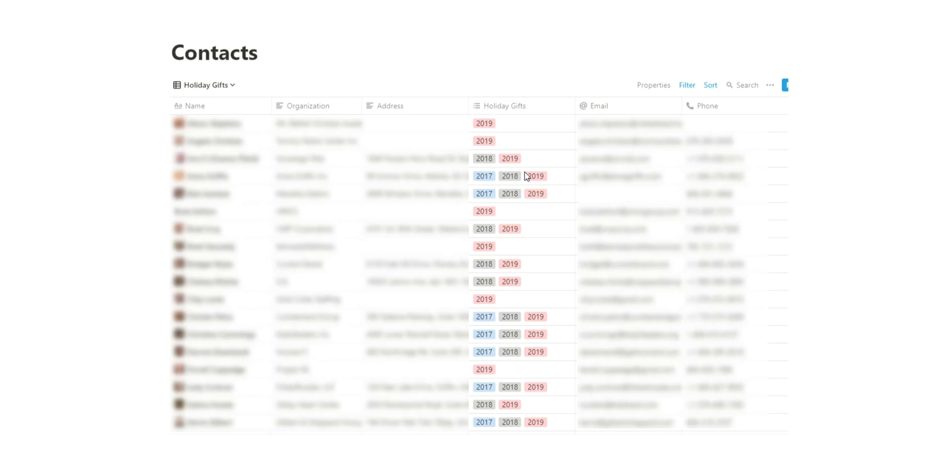
mouse_move(412, 311)
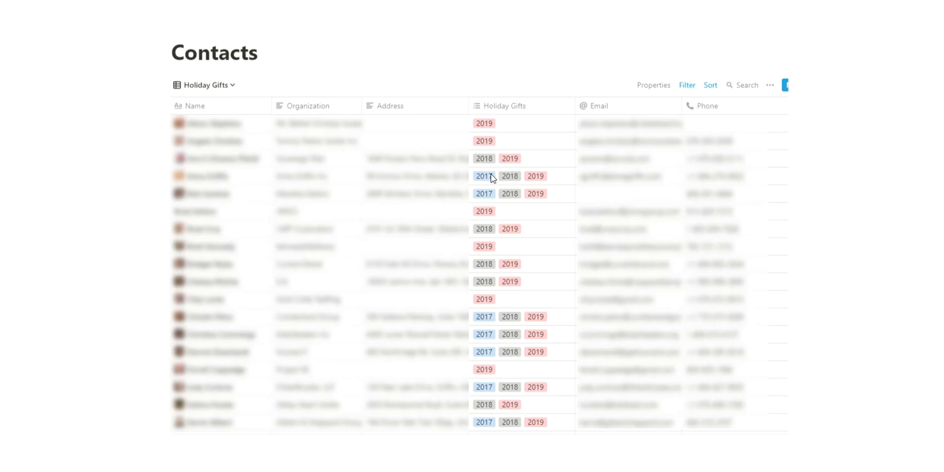
mouse_move(573, 294)
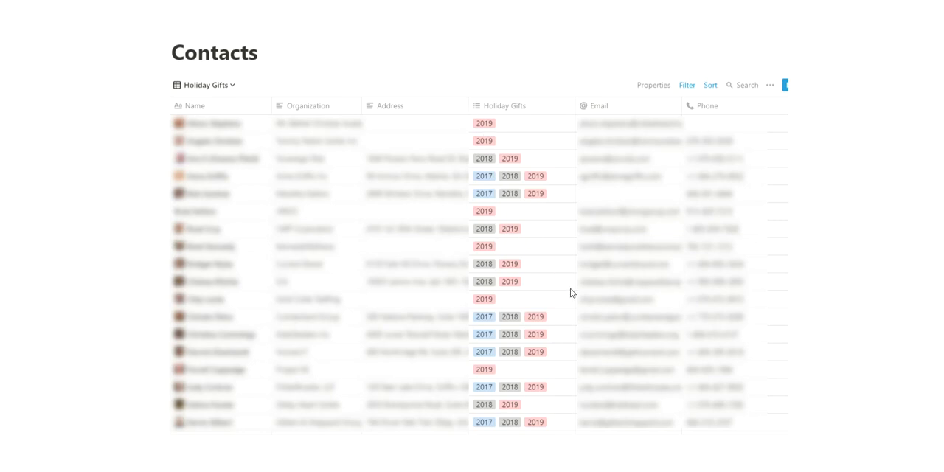
mouse_move(443, 372)
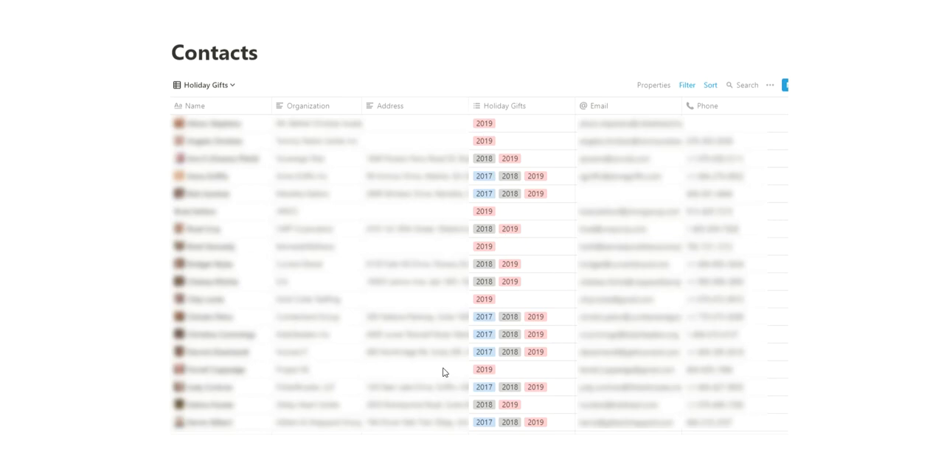
mouse_move(209, 162)
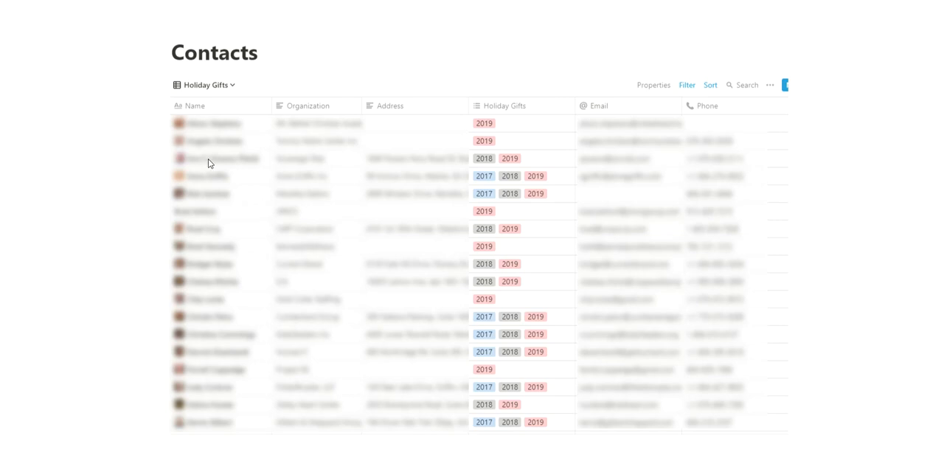
mouse_move(393, 180)
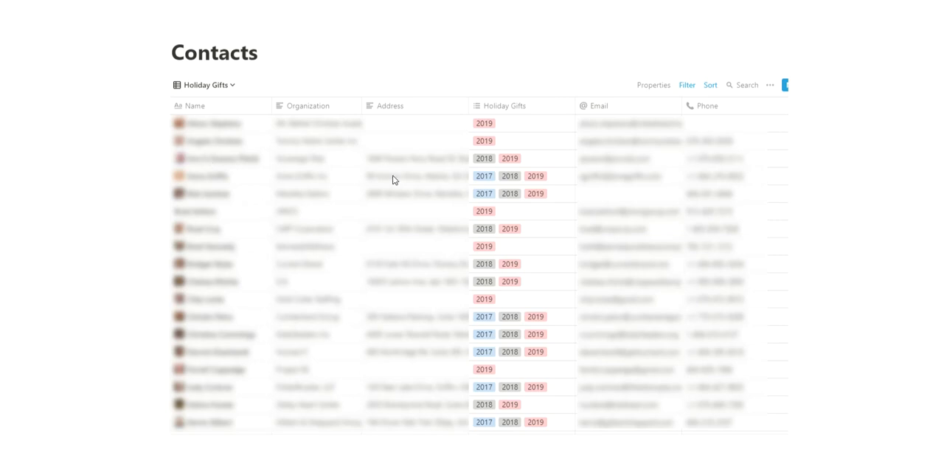
mouse_move(513, 186)
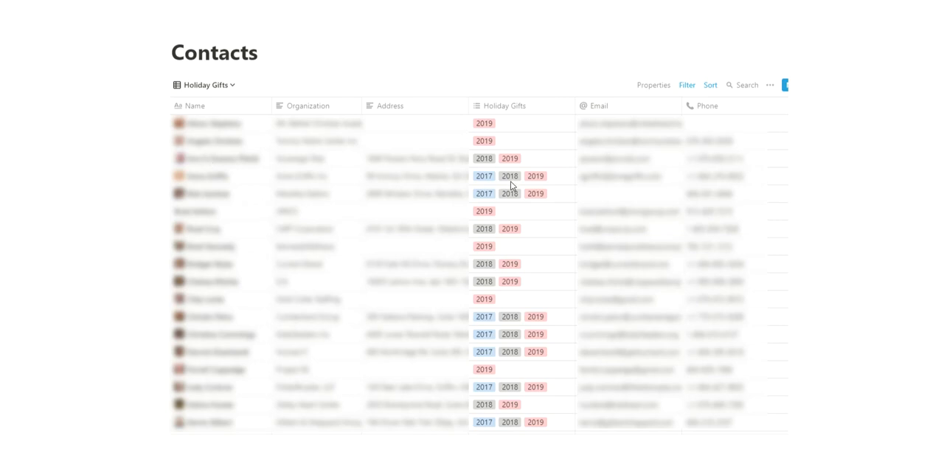
mouse_move(369, 266)
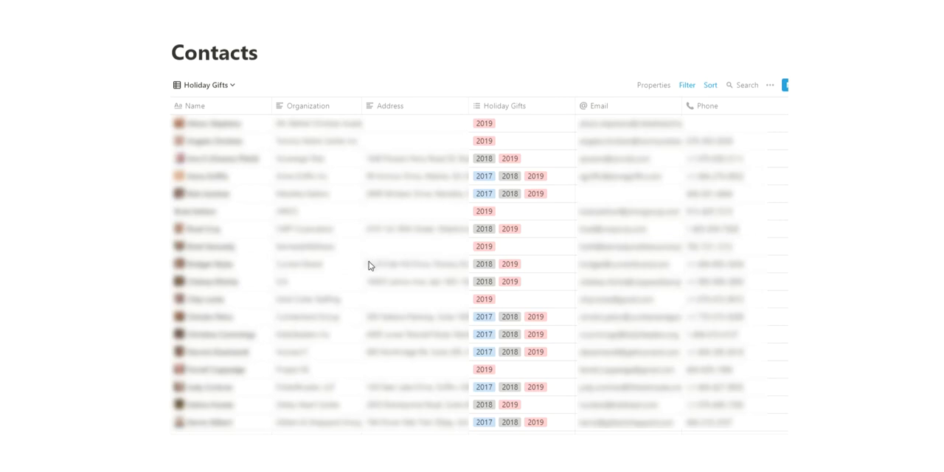
mouse_move(369, 261)
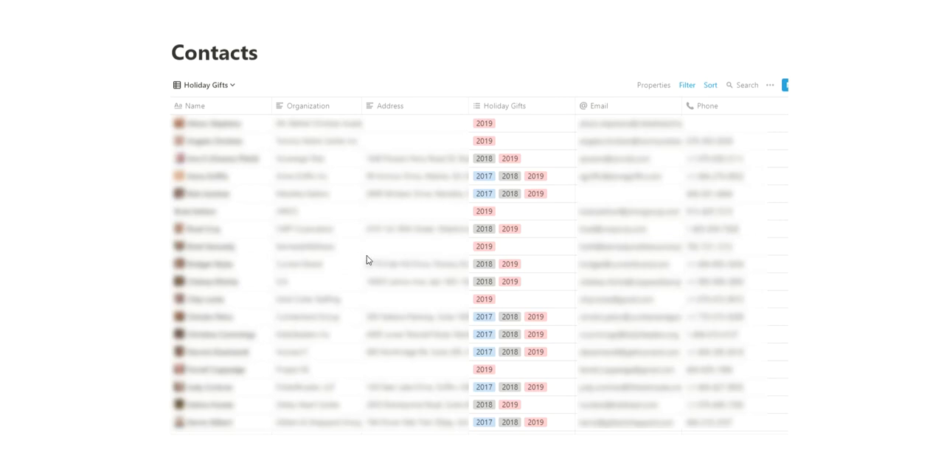
mouse_move(360, 264)
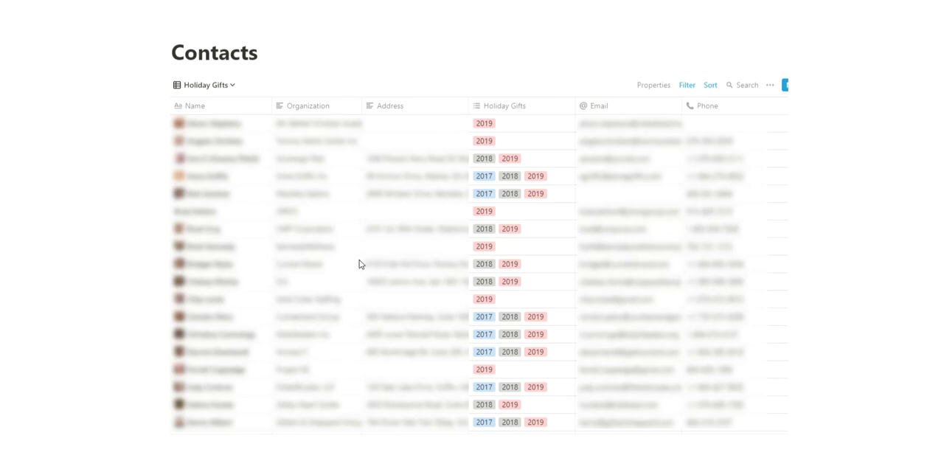
mouse_move(827, 242)
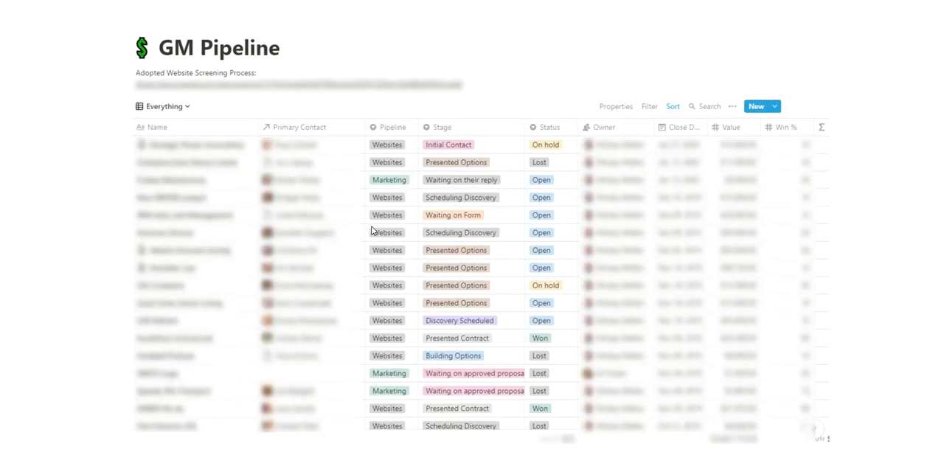
mouse_move(197, 216)
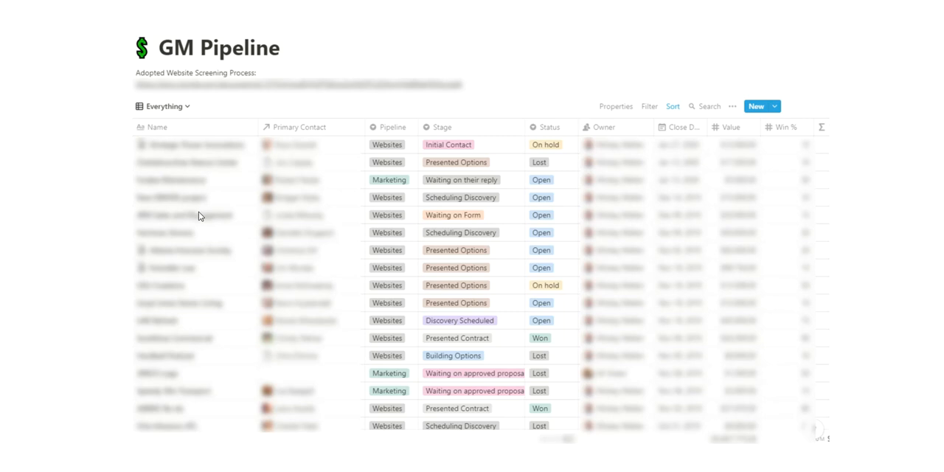
mouse_move(337, 368)
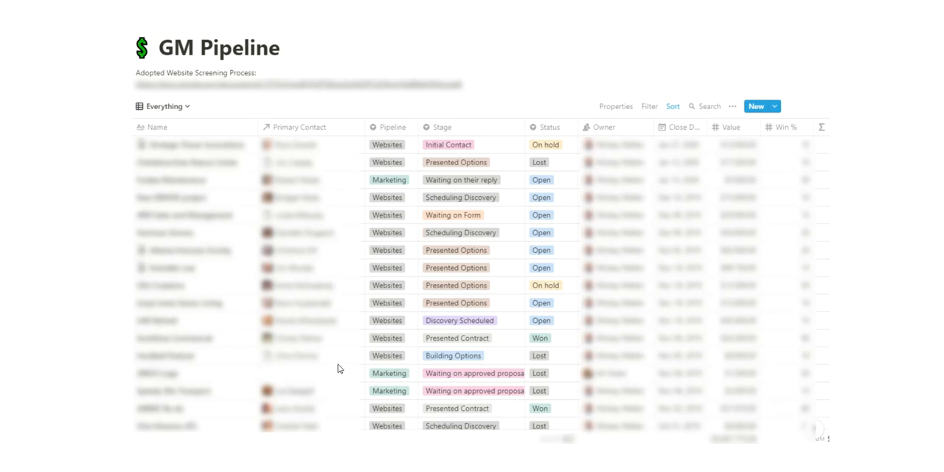
mouse_move(292, 155)
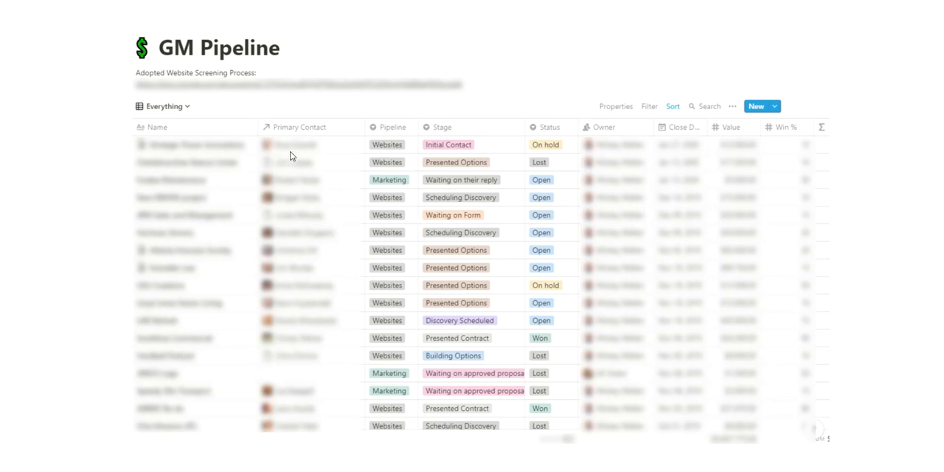
mouse_move(85, 136)
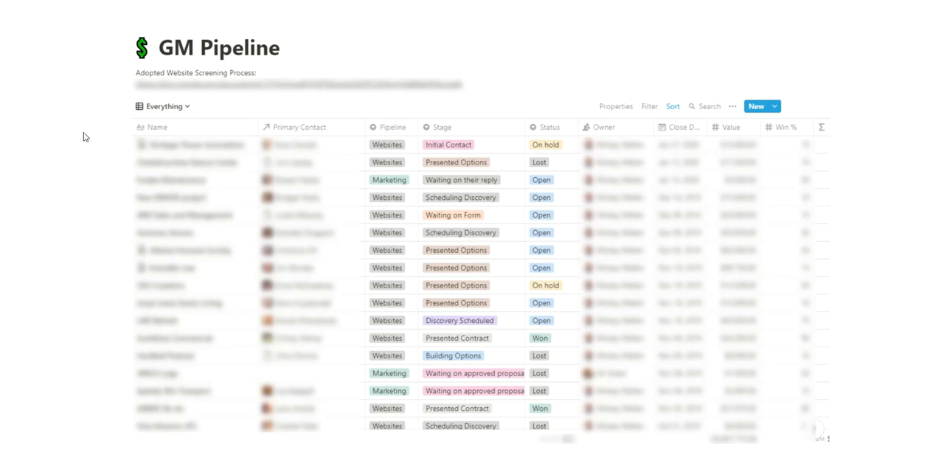
mouse_move(303, 152)
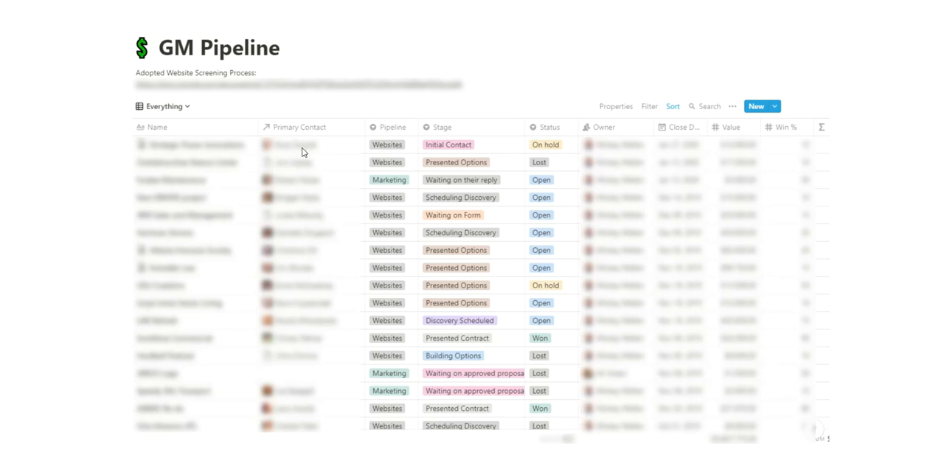
mouse_move(253, 270)
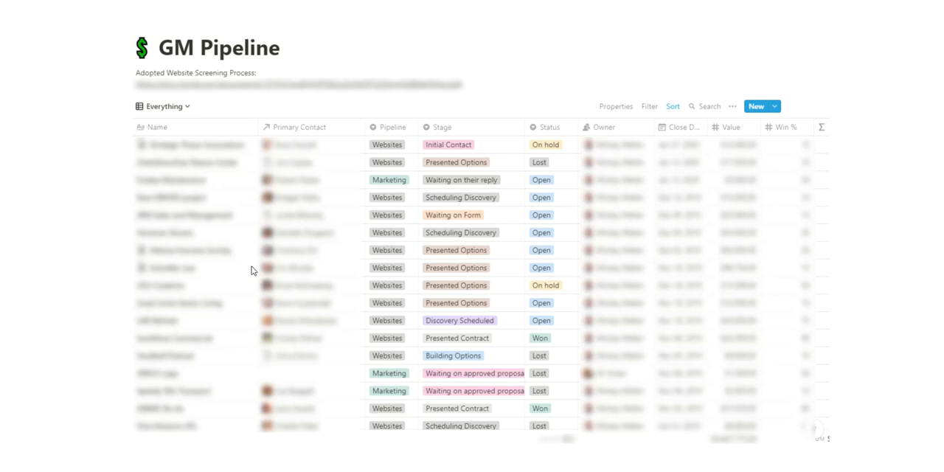
mouse_move(287, 239)
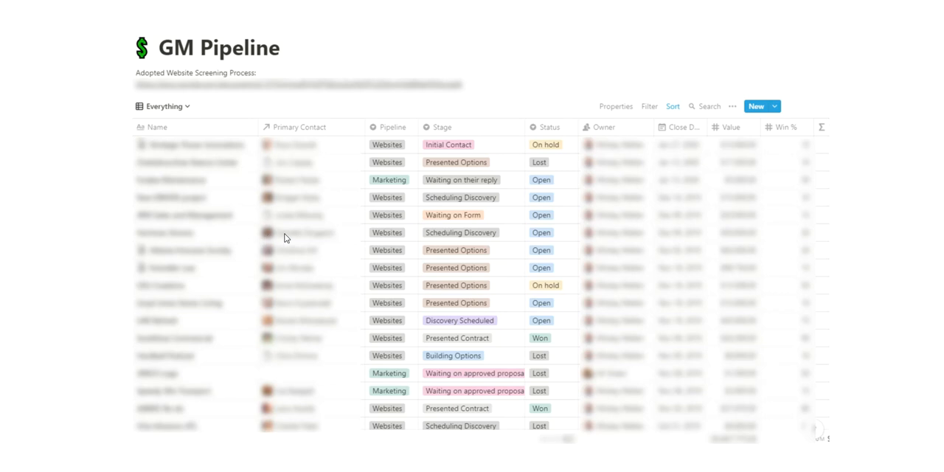
mouse_move(283, 238)
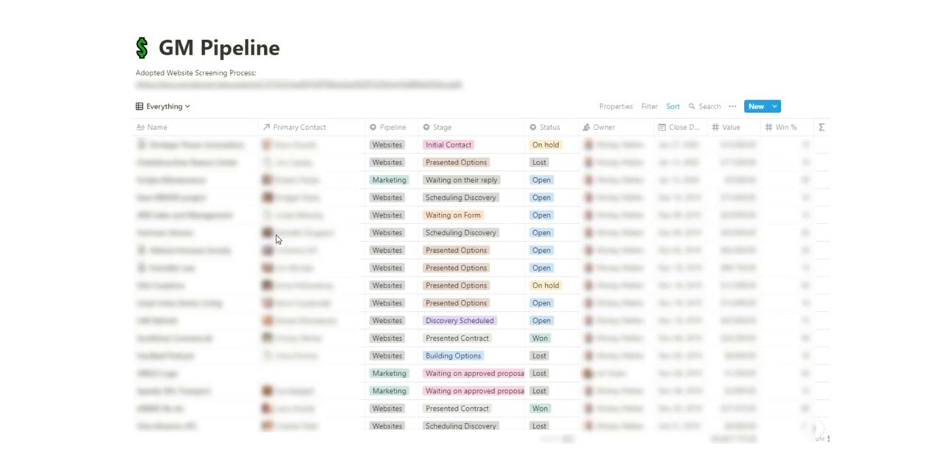
mouse_move(301, 238)
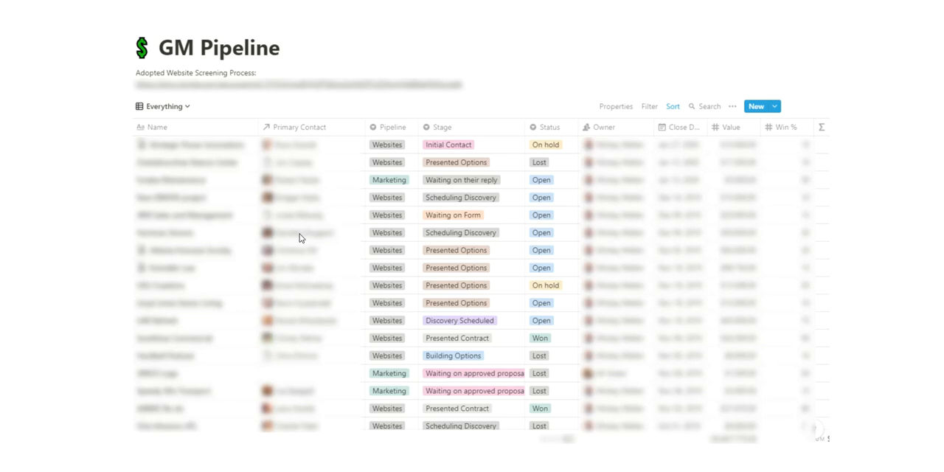
mouse_move(156, 249)
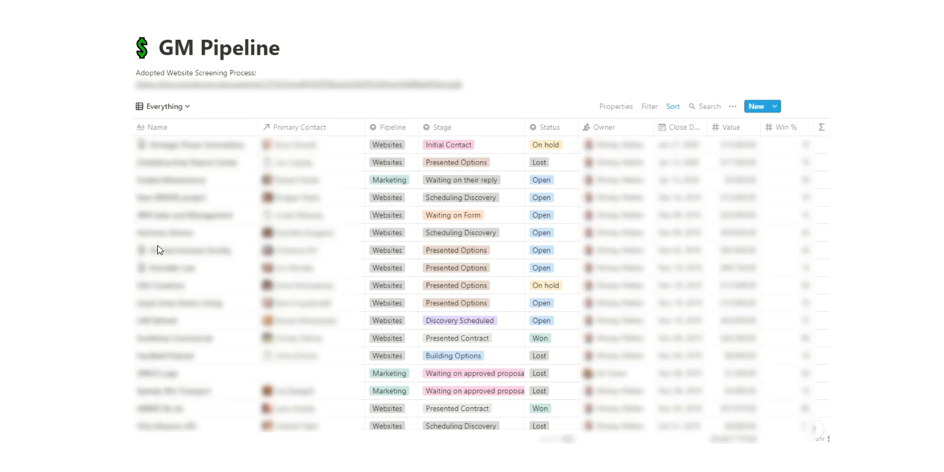
mouse_move(543, 239)
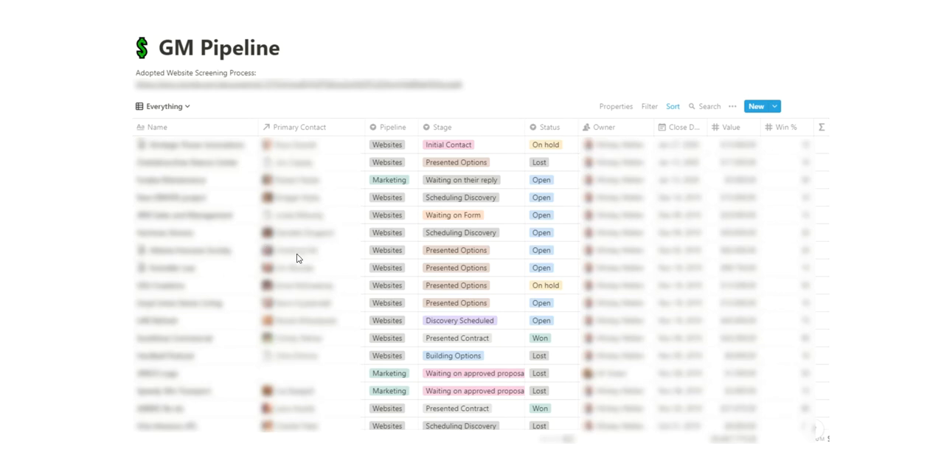
mouse_move(298, 258)
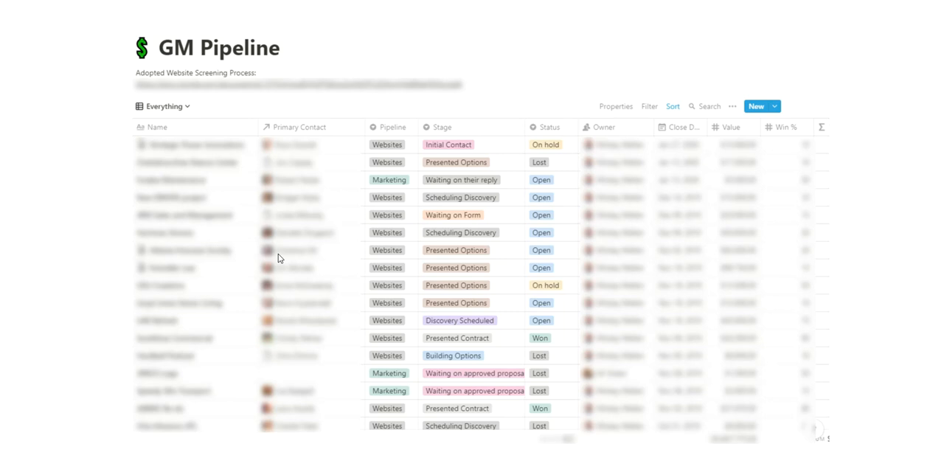
mouse_move(323, 232)
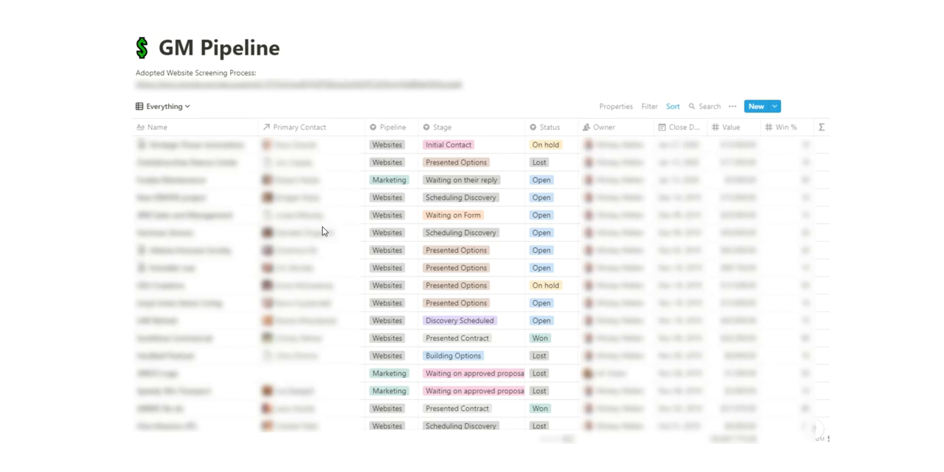
mouse_move(322, 228)
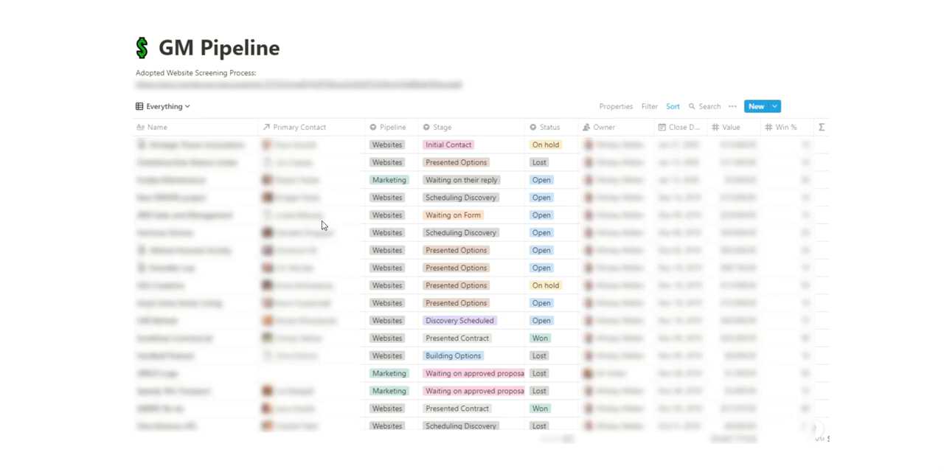
mouse_move(478, 258)
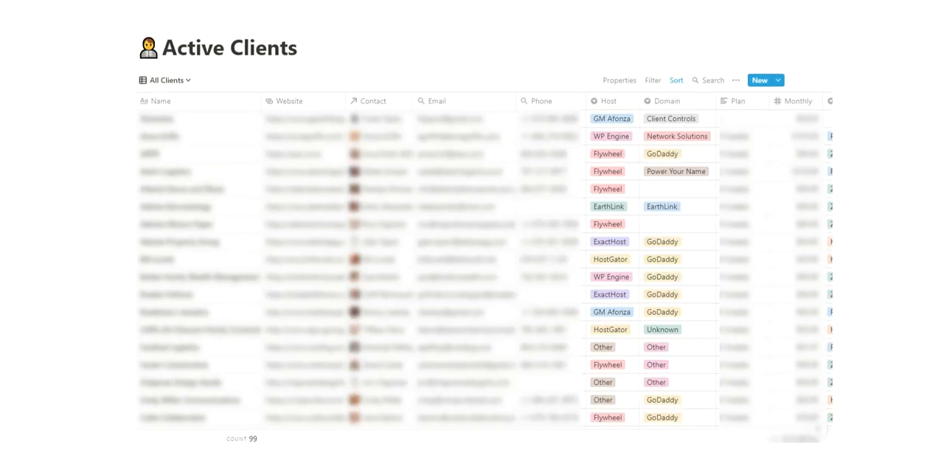
mouse_move(720, 242)
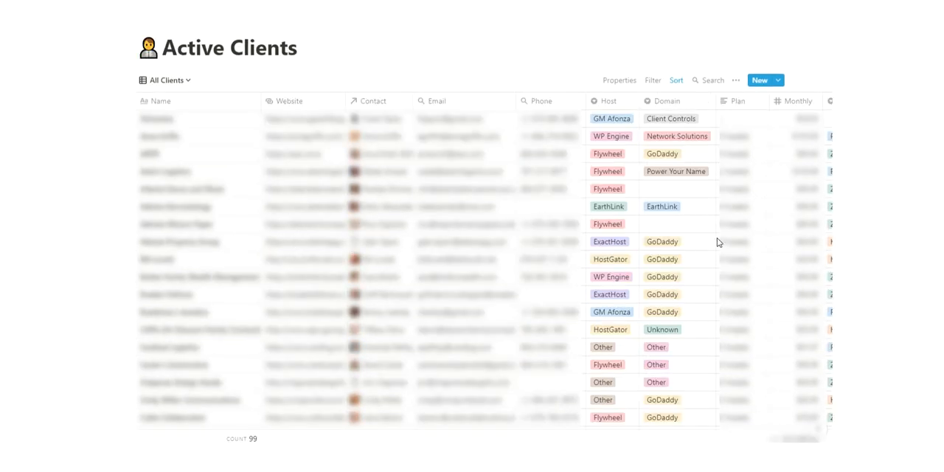
mouse_move(812, 222)
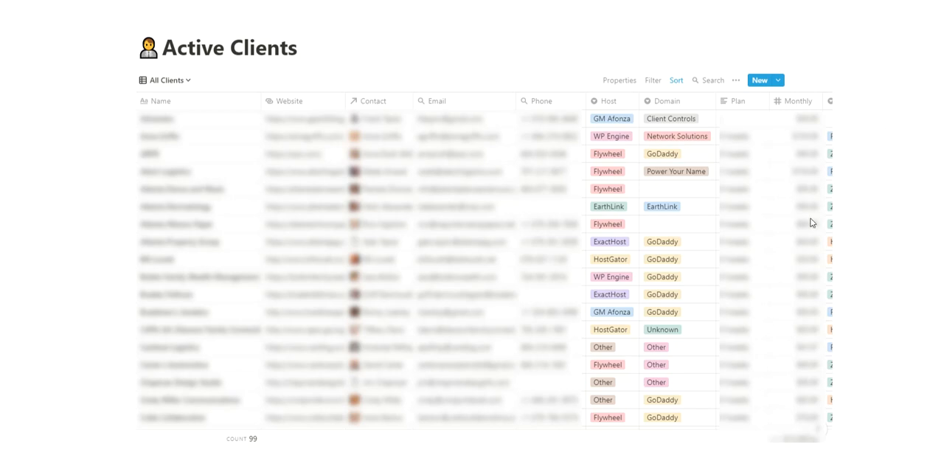
mouse_move(617, 235)
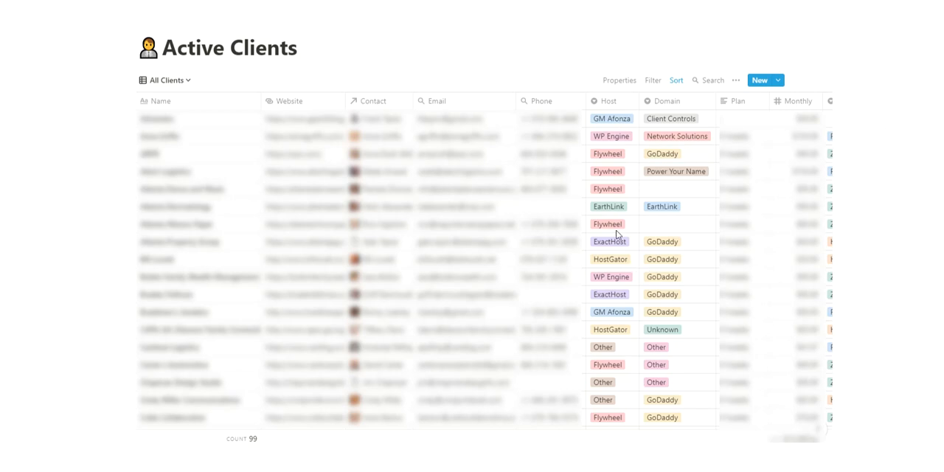
mouse_move(377, 161)
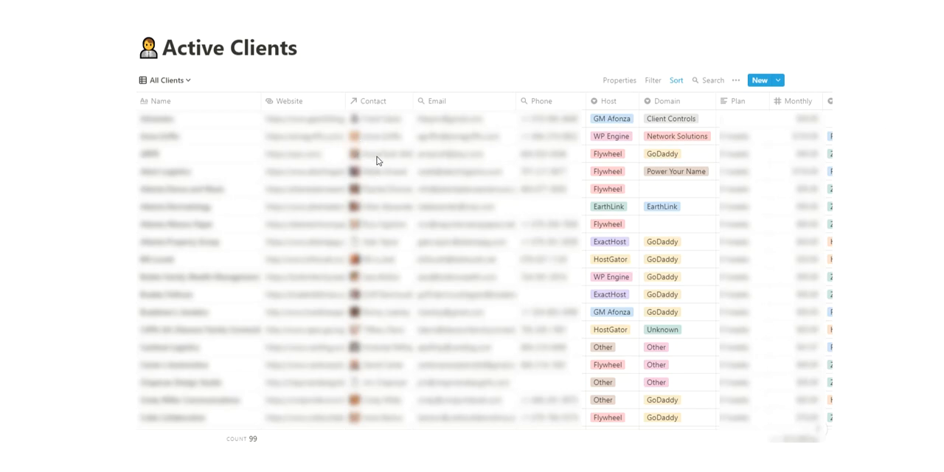
mouse_move(362, 138)
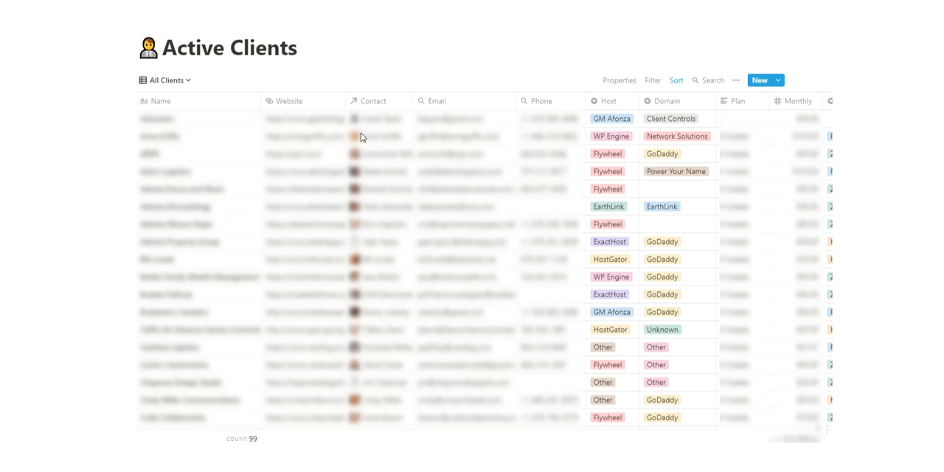
mouse_move(366, 141)
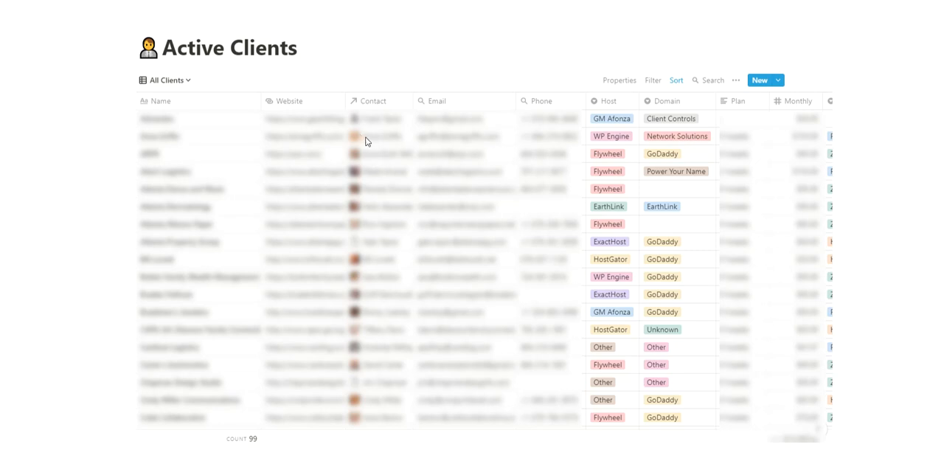
mouse_move(457, 133)
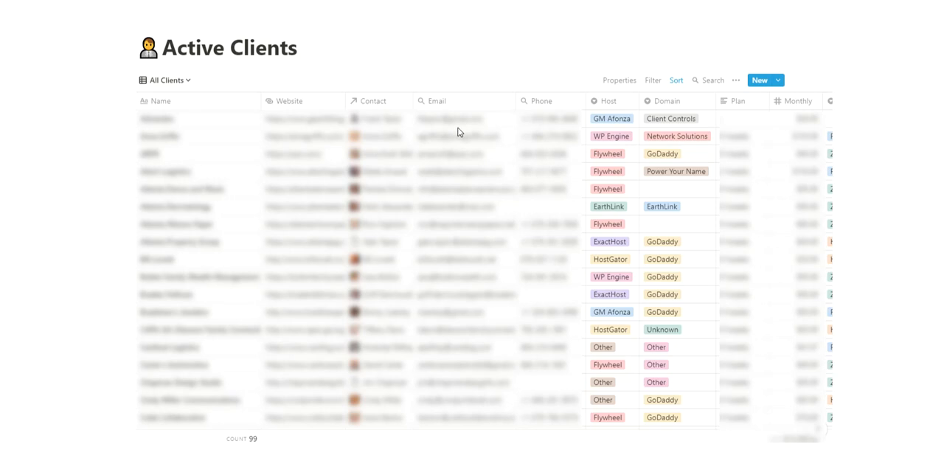
mouse_move(371, 148)
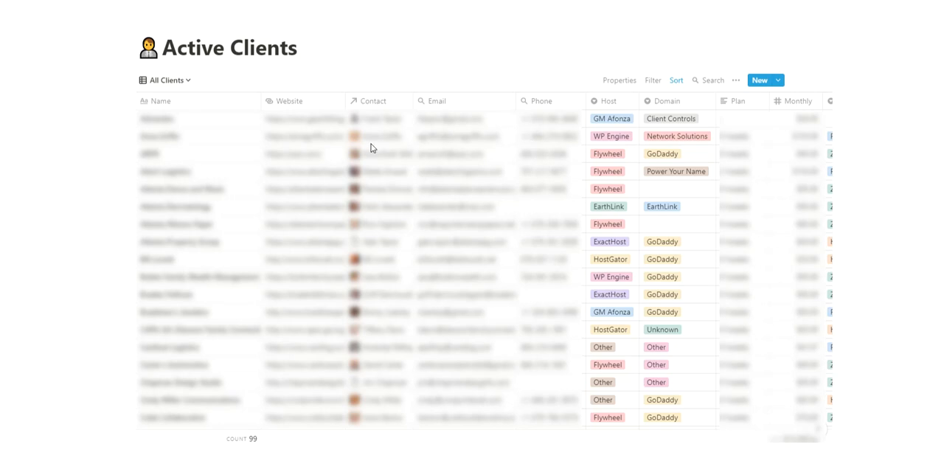
mouse_move(376, 207)
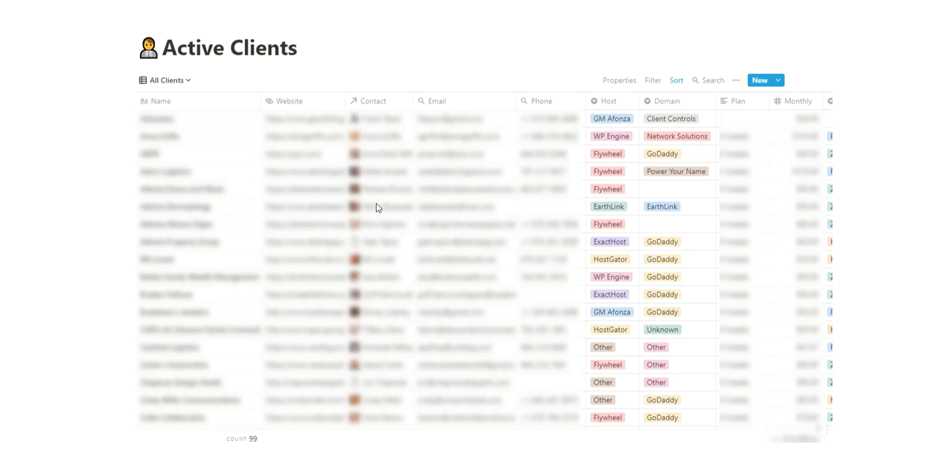
mouse_move(555, 195)
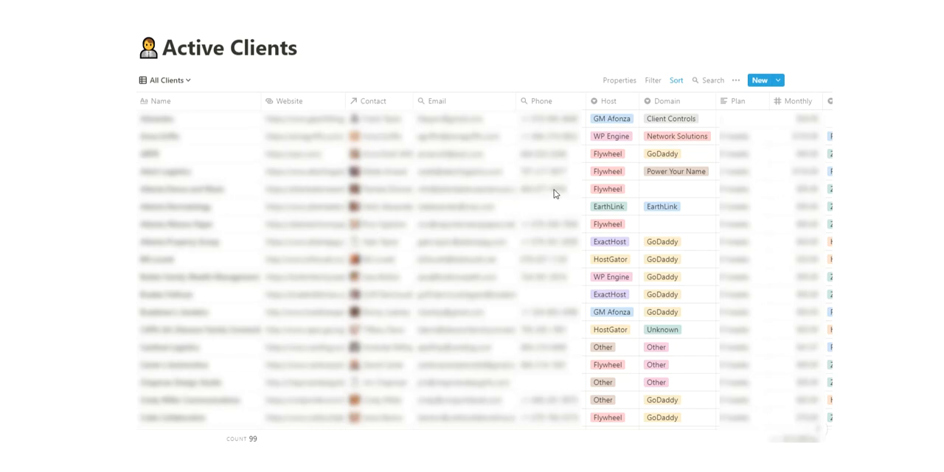
mouse_move(479, 187)
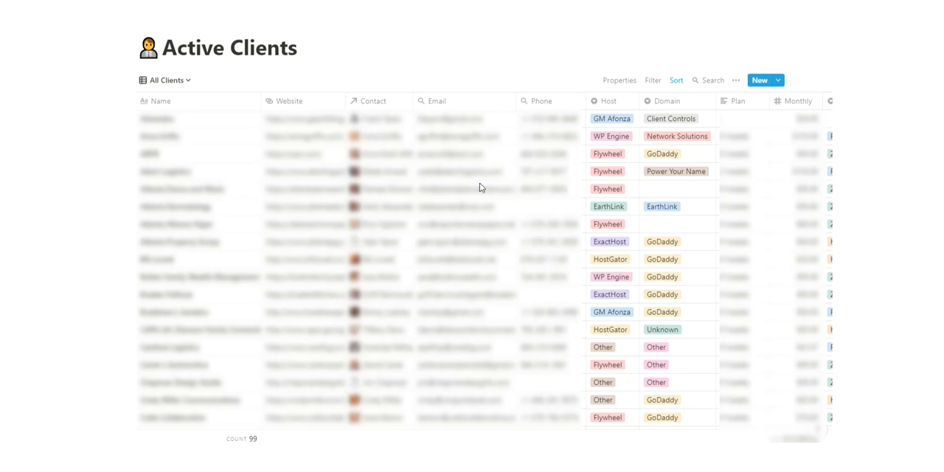
mouse_move(56, 168)
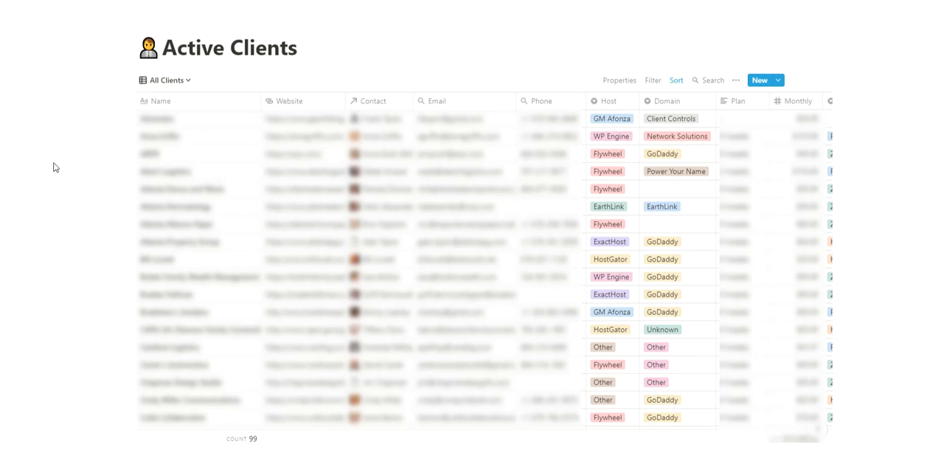
mouse_move(454, 203)
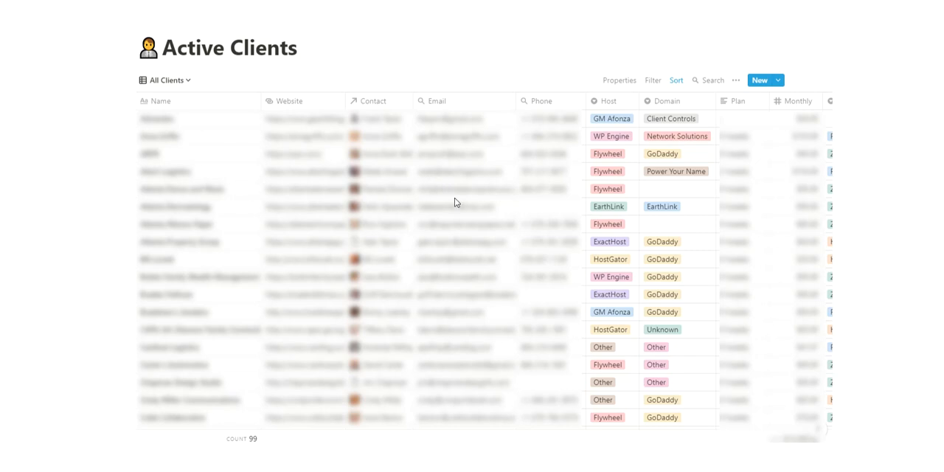
mouse_move(372, 162)
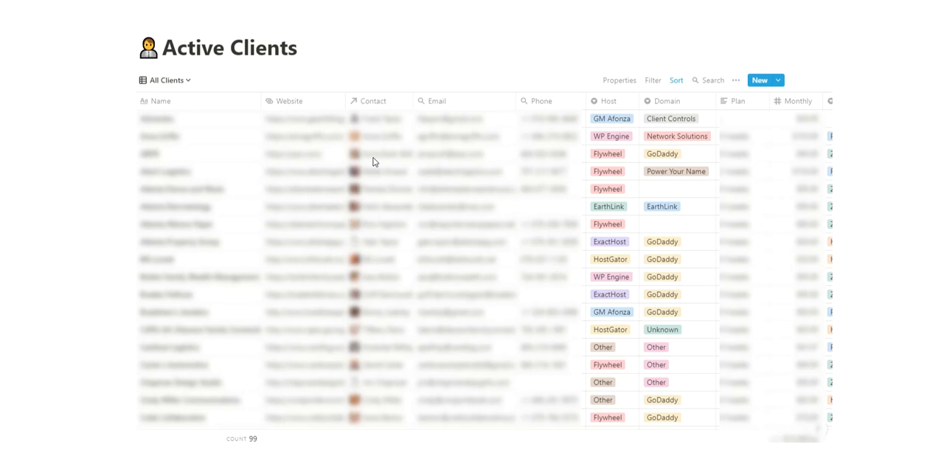
mouse_move(162, 217)
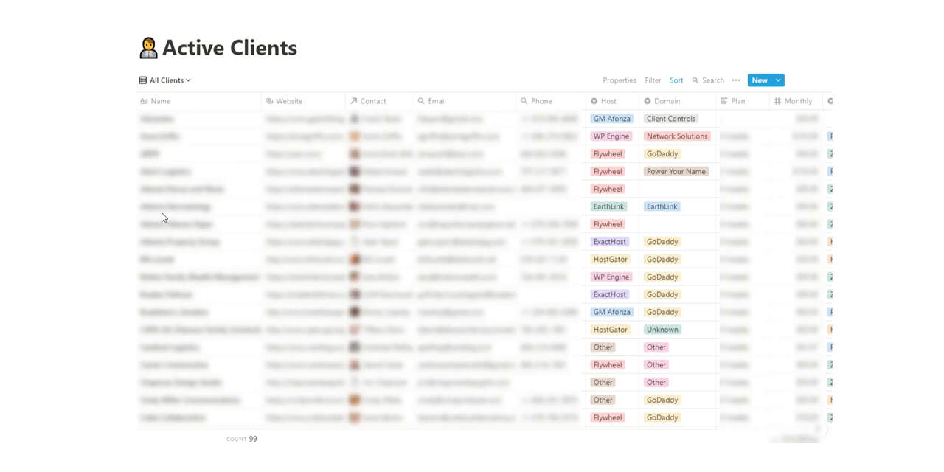
mouse_move(275, 196)
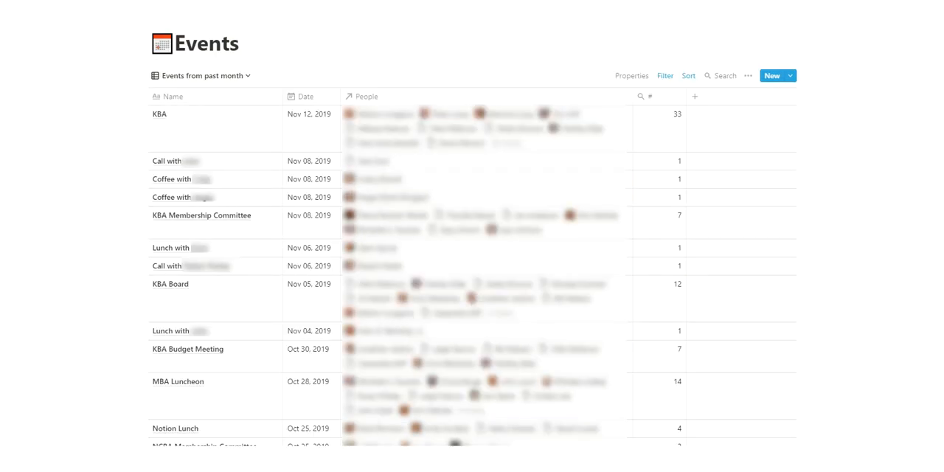
mouse_move(540, 234)
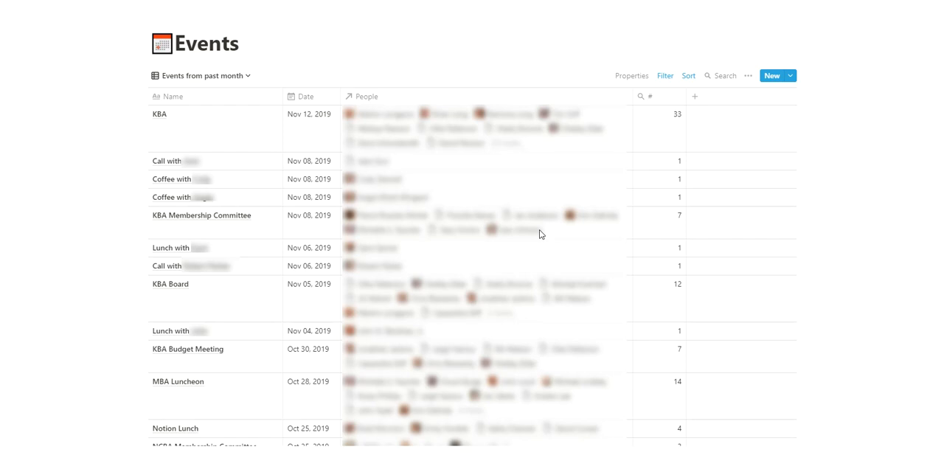
mouse_move(184, 195)
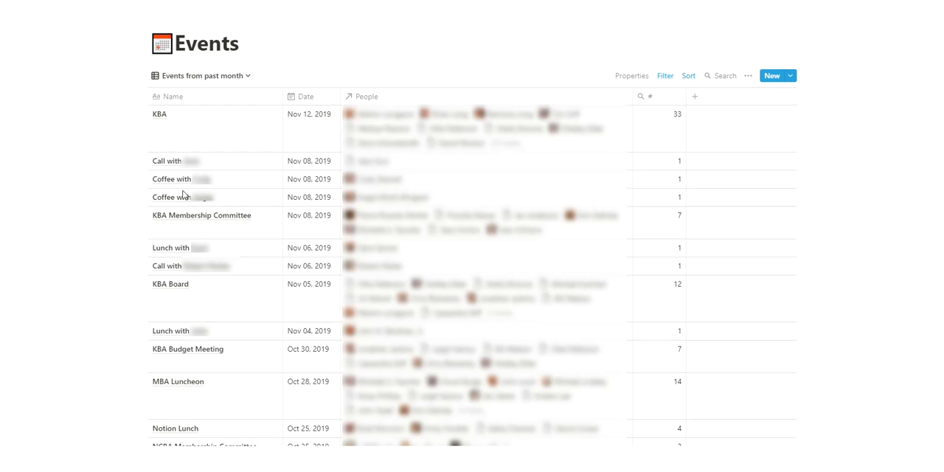
mouse_move(375, 183)
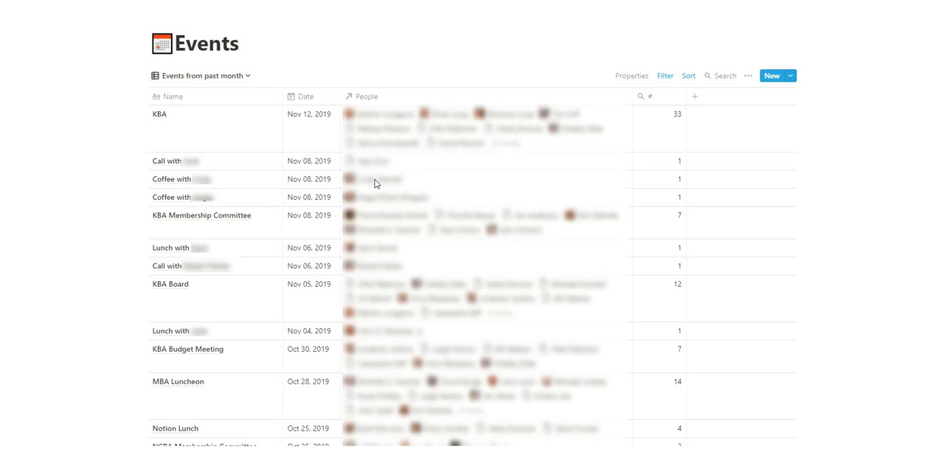
mouse_move(545, 133)
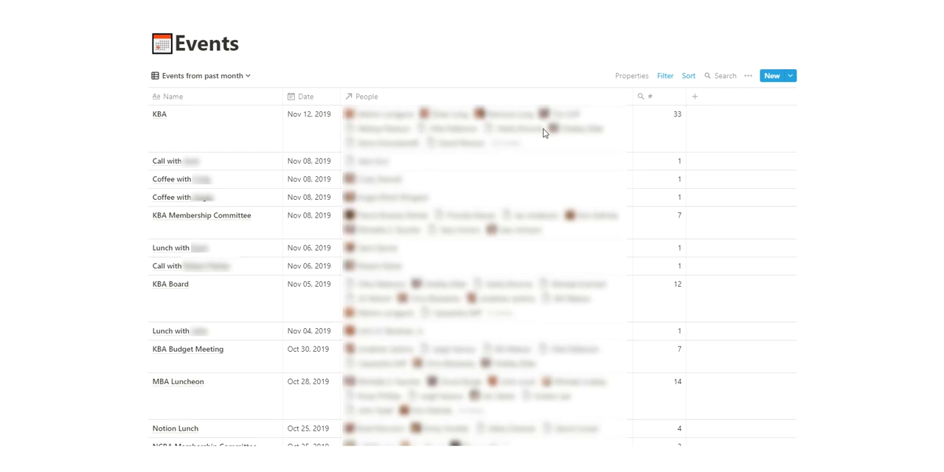
mouse_move(667, 252)
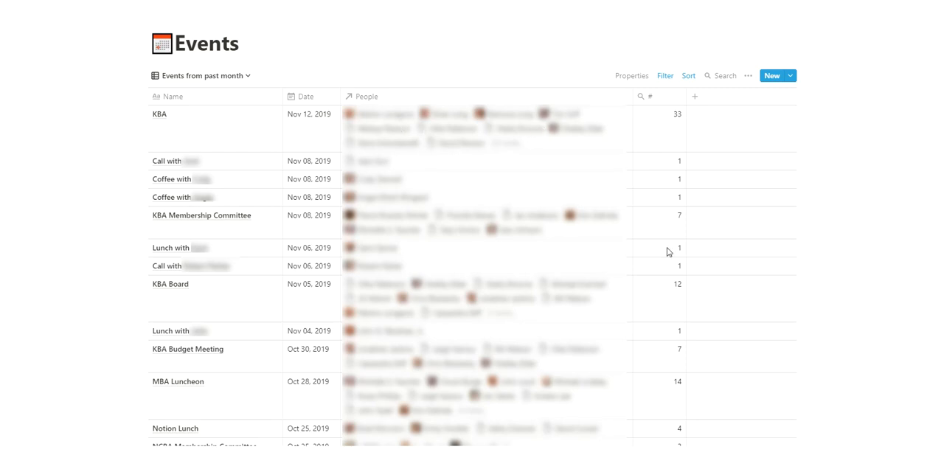
mouse_move(644, 393)
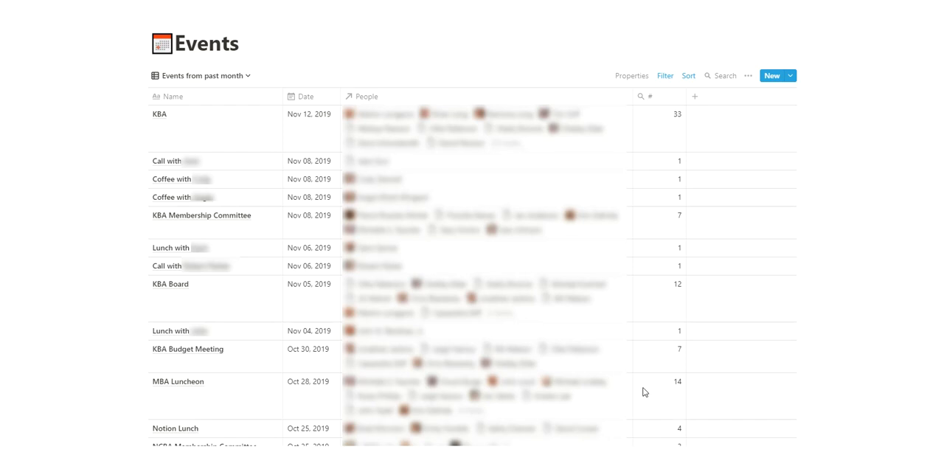
mouse_move(564, 163)
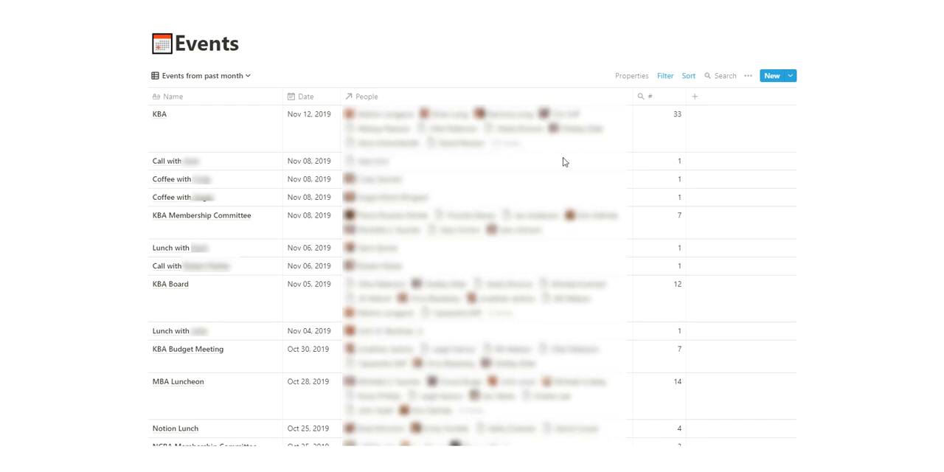
mouse_move(563, 163)
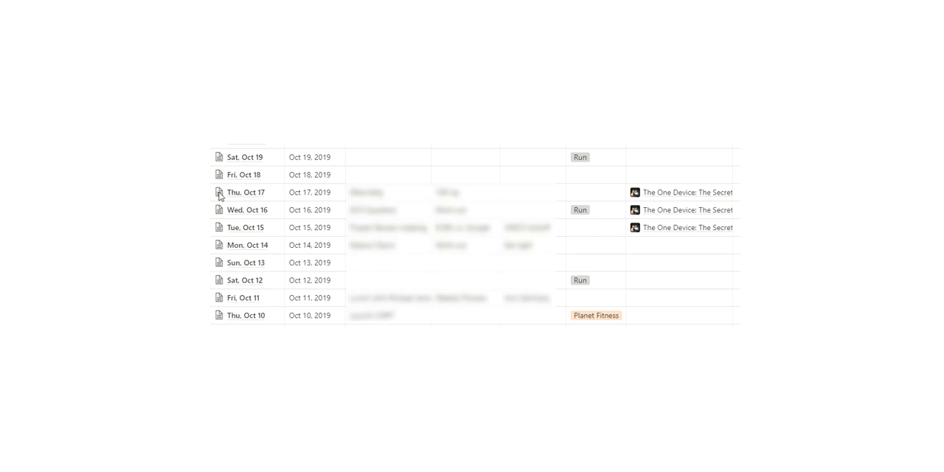
mouse_move(322, 213)
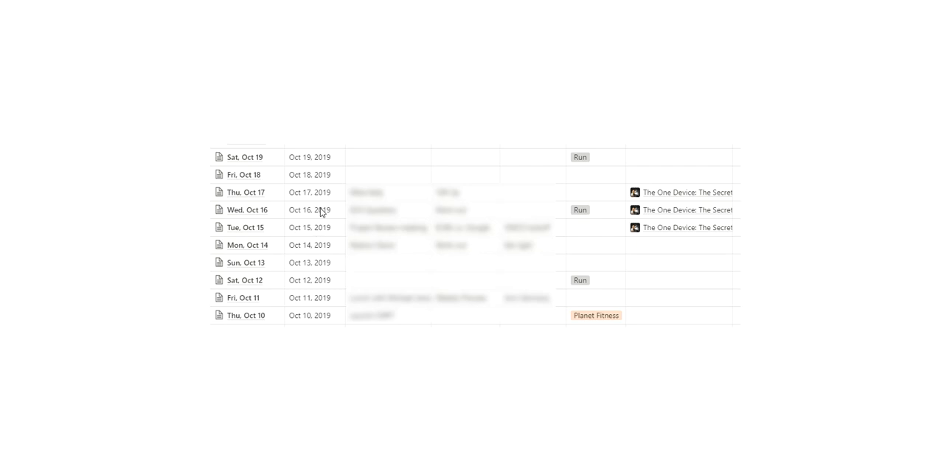
mouse_move(435, 228)
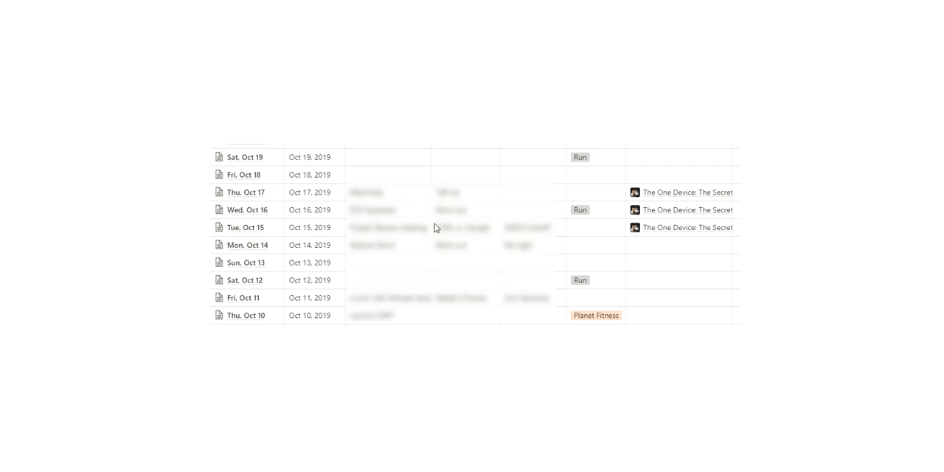
mouse_move(464, 224)
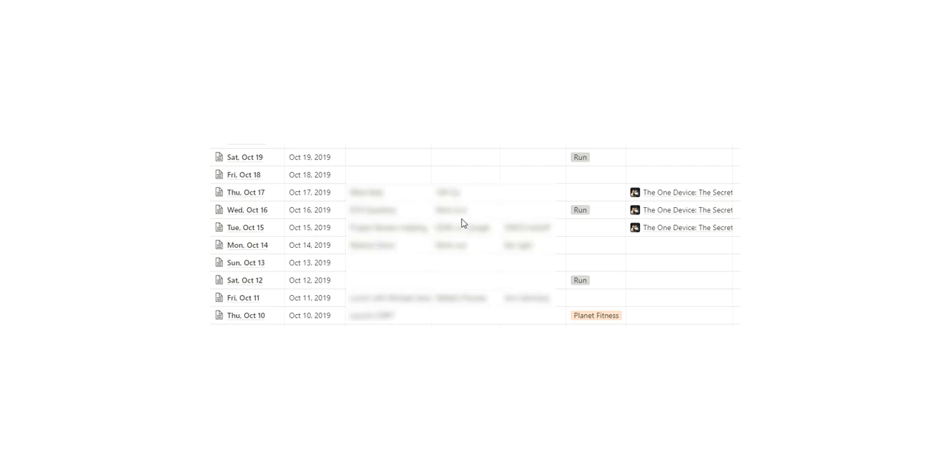
mouse_move(588, 231)
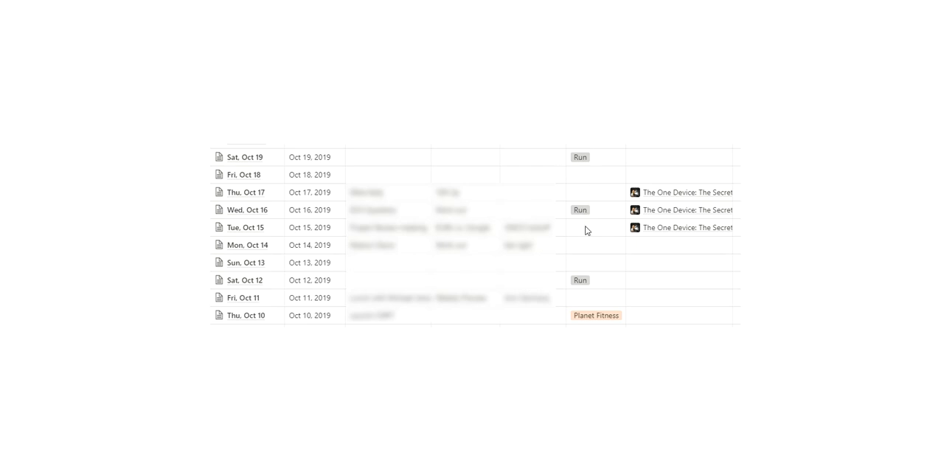
mouse_move(587, 205)
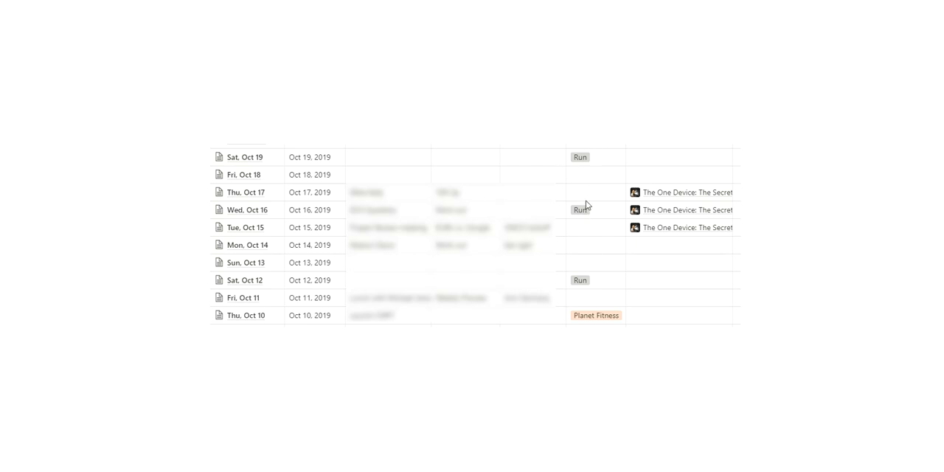
mouse_move(603, 231)
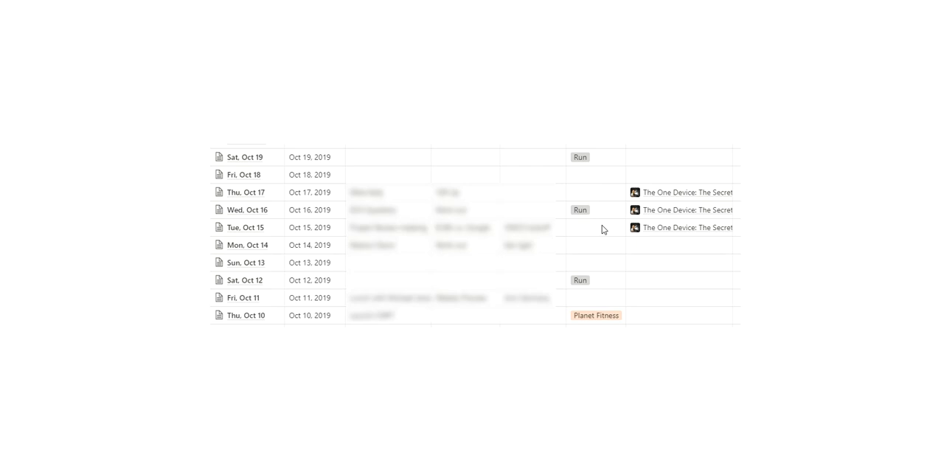
mouse_move(682, 200)
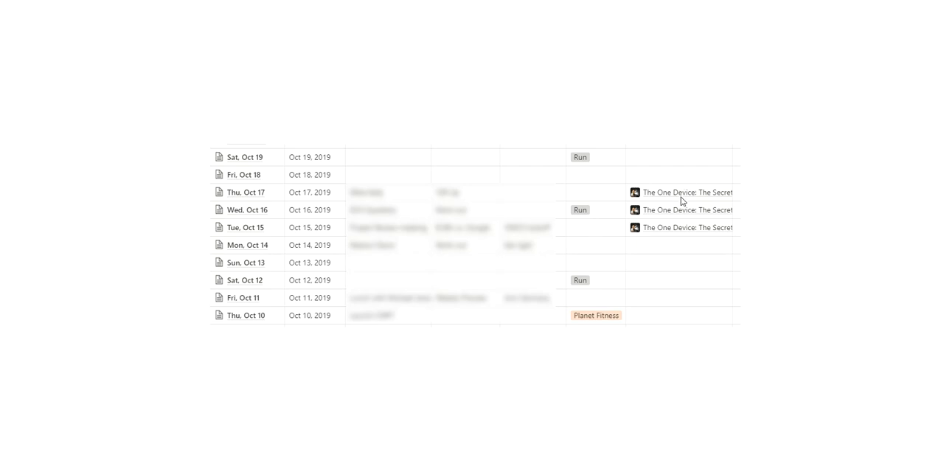
mouse_move(676, 195)
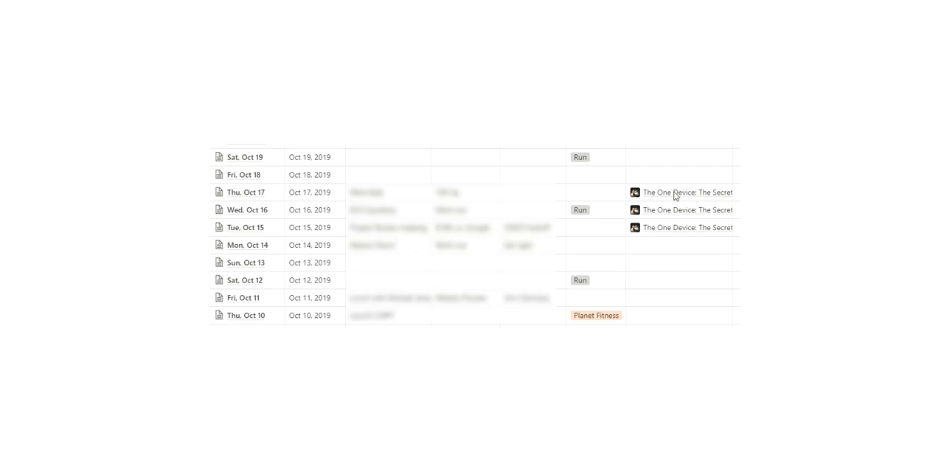
mouse_move(660, 286)
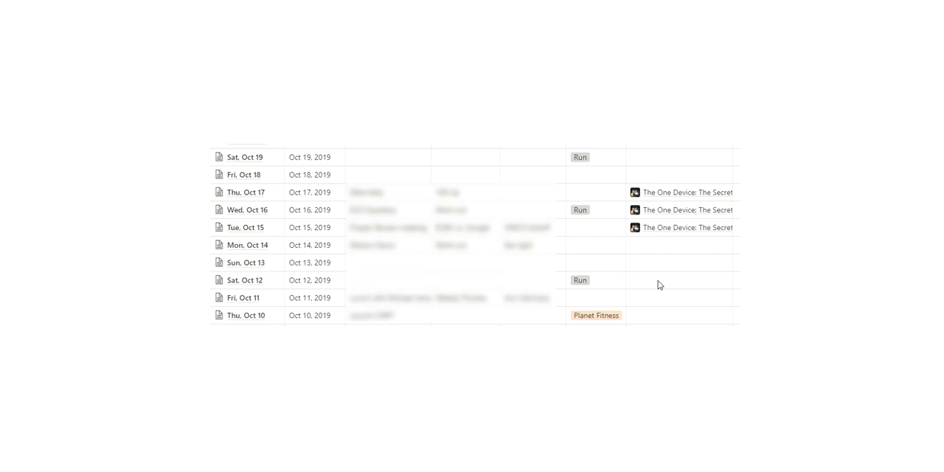
mouse_move(580, 213)
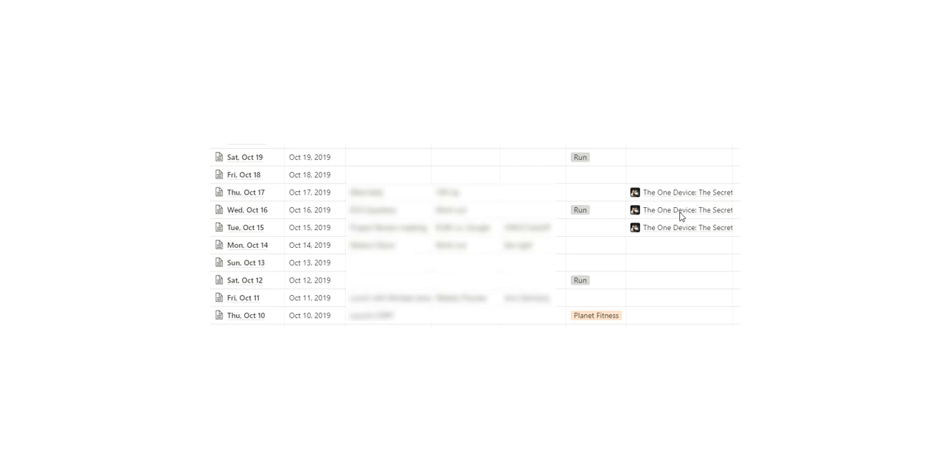
mouse_move(496, 198)
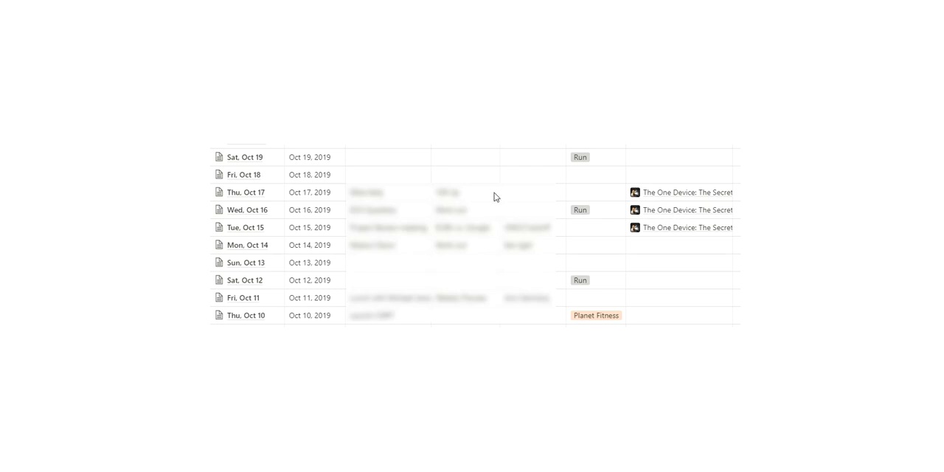
mouse_move(56, 259)
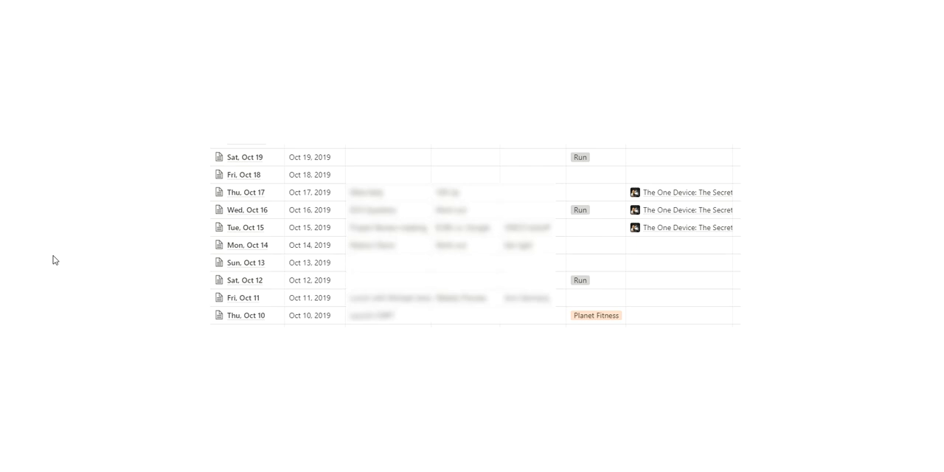
mouse_move(600, 196)
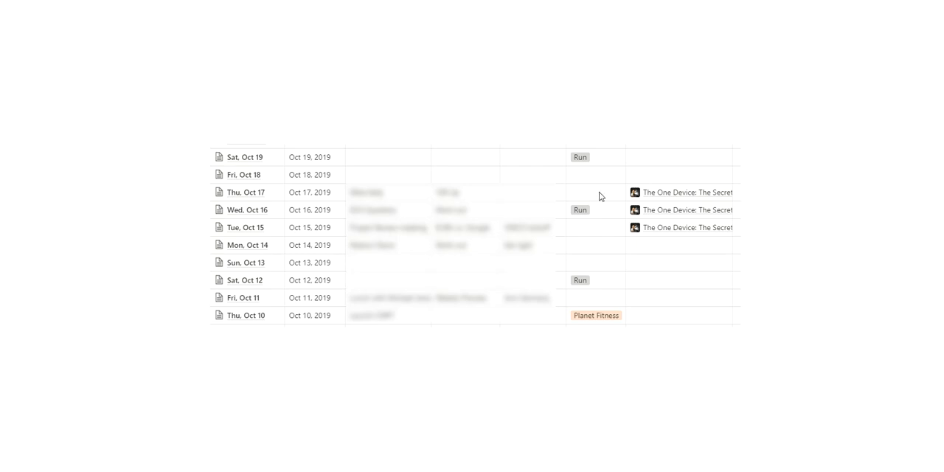
mouse_move(581, 201)
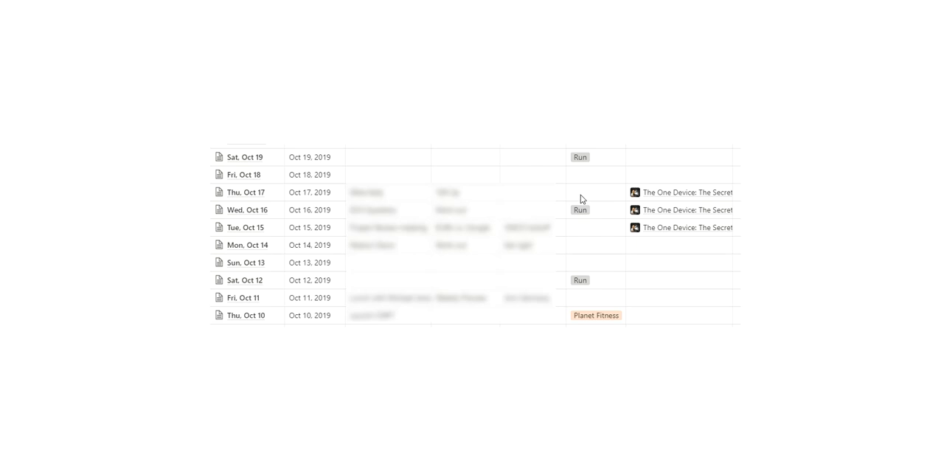
mouse_move(776, 198)
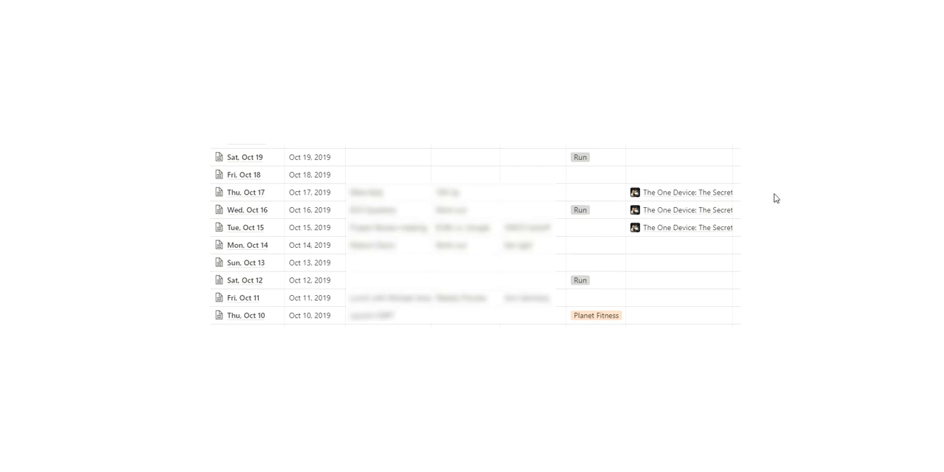
mouse_move(649, 220)
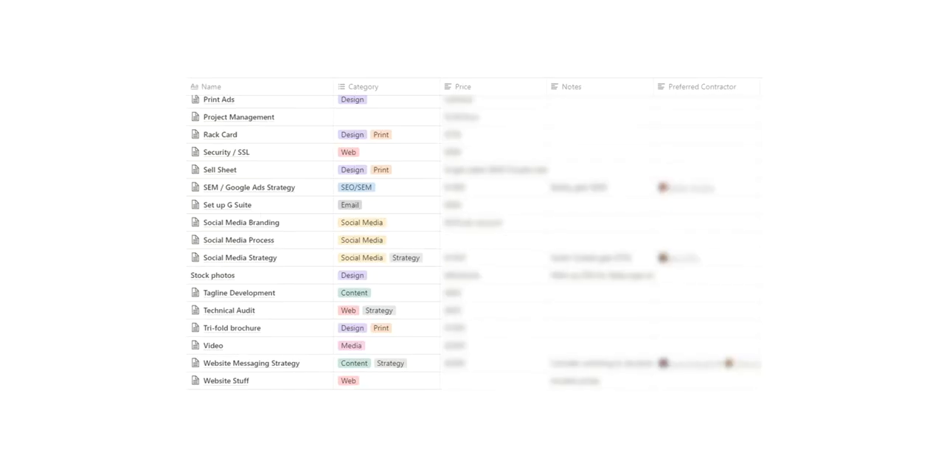
mouse_move(330, 239)
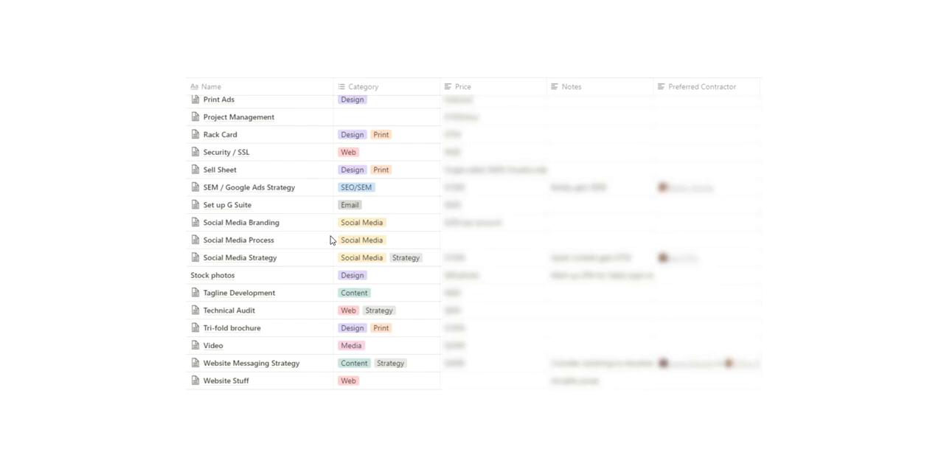
mouse_move(254, 171)
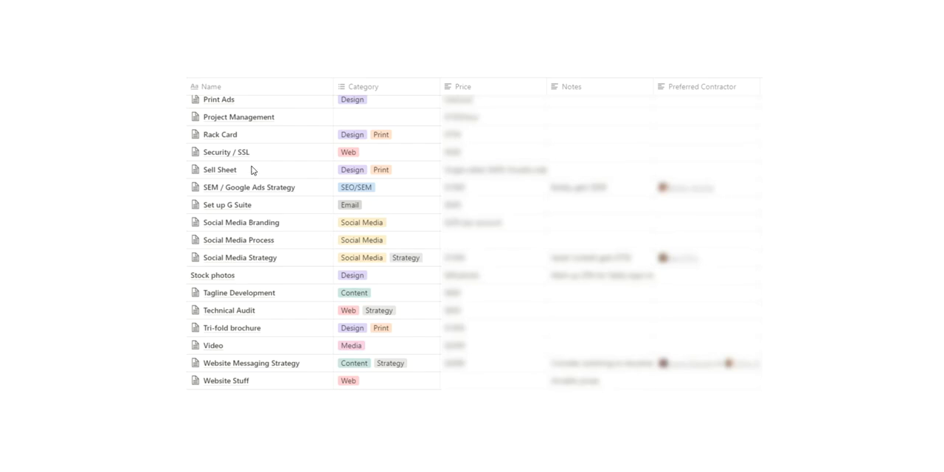
mouse_move(405, 115)
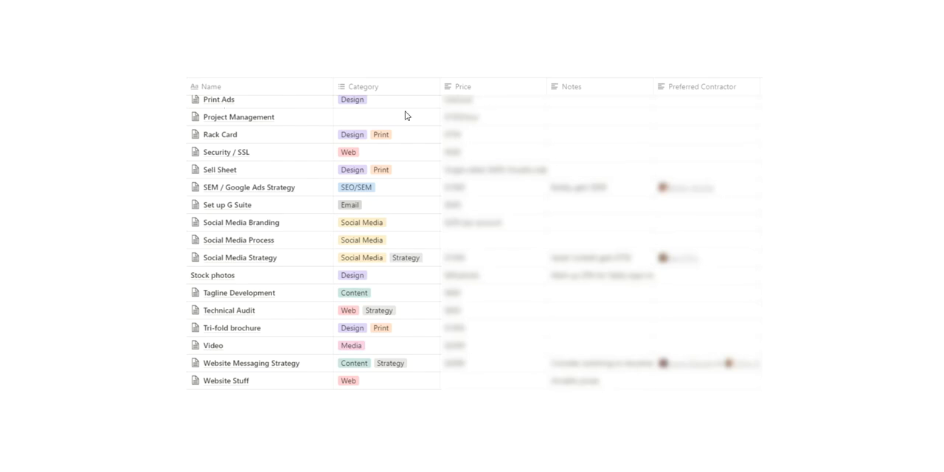
mouse_move(231, 210)
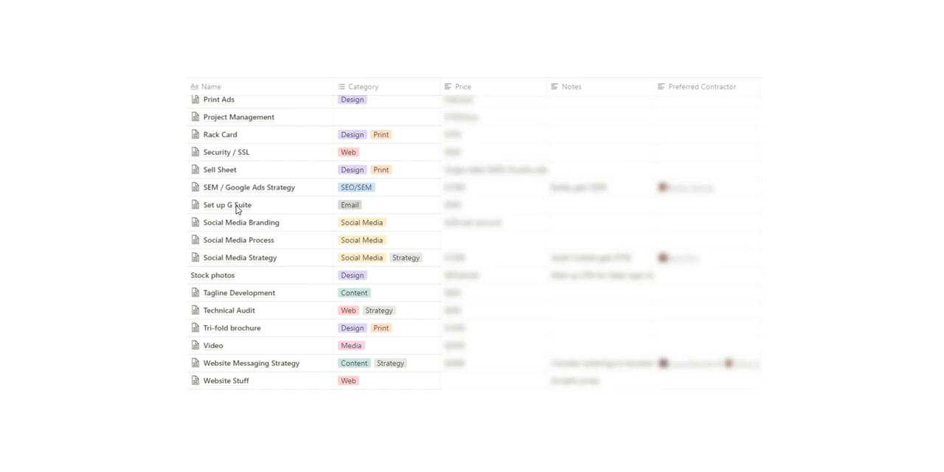
mouse_move(227, 241)
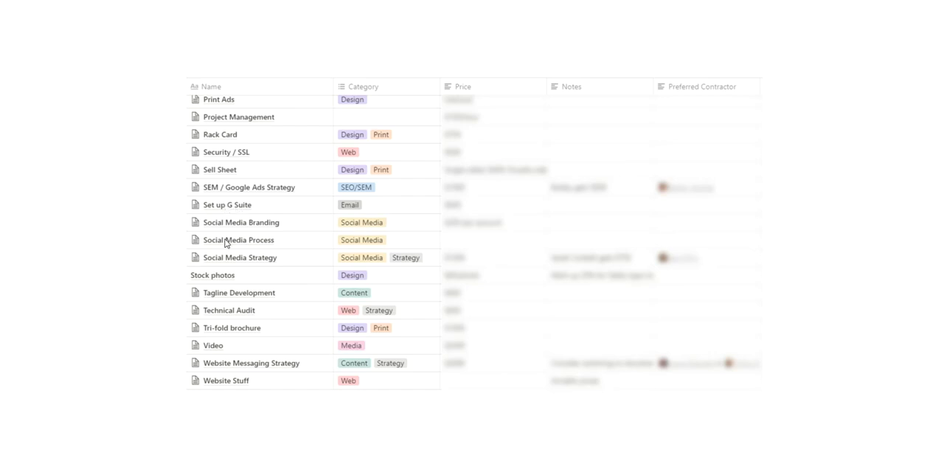
mouse_move(687, 183)
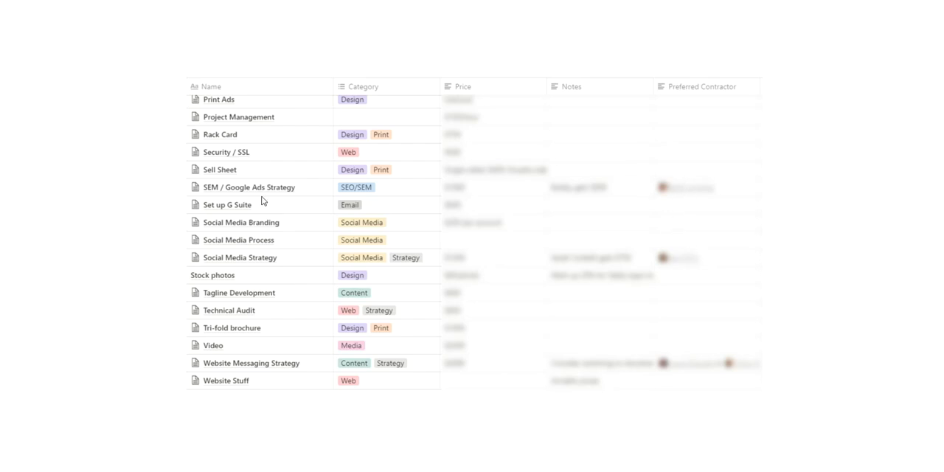
mouse_move(690, 188)
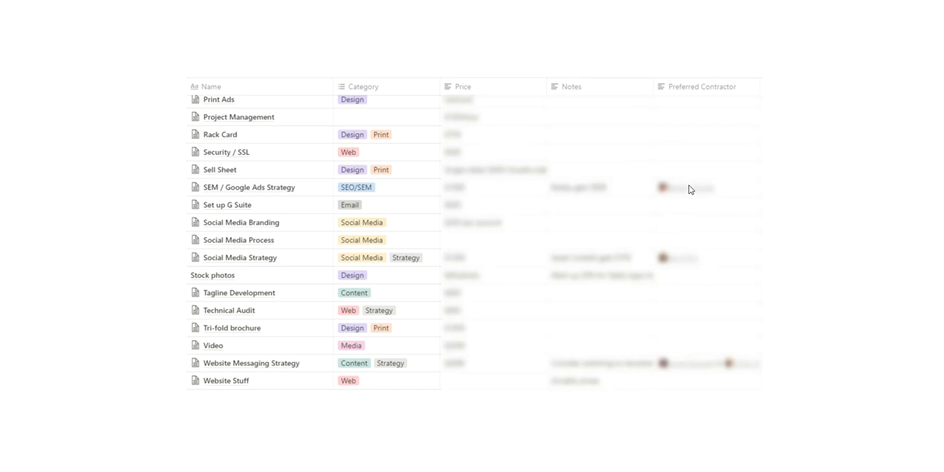
mouse_move(703, 189)
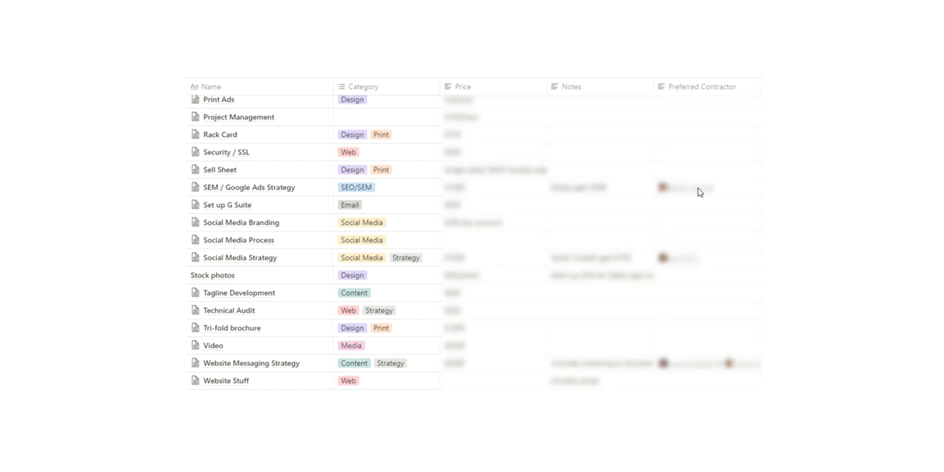
mouse_move(693, 189)
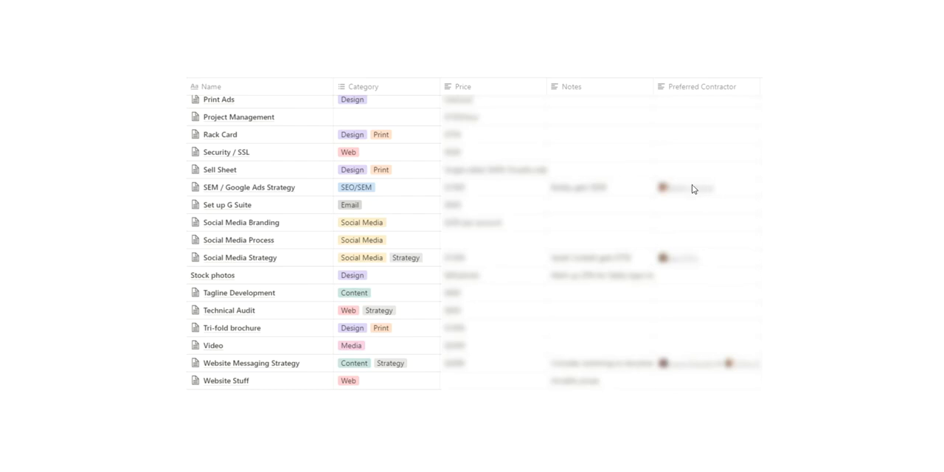
mouse_move(636, 248)
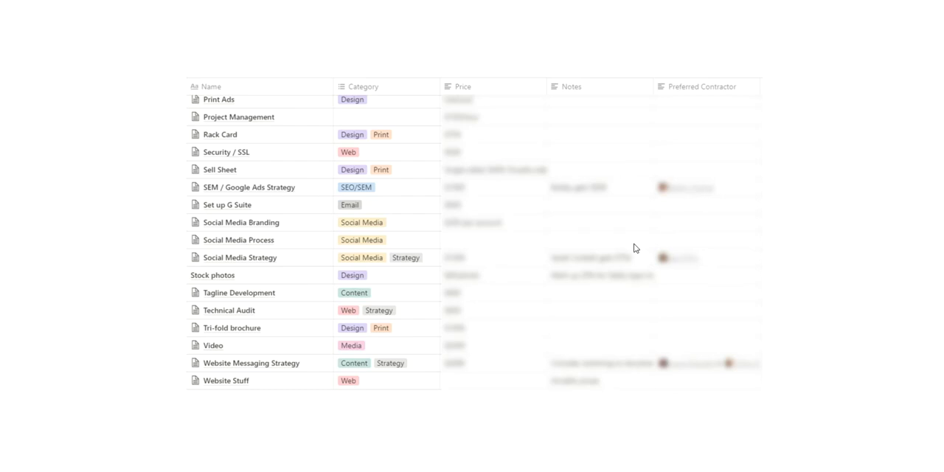
mouse_move(628, 245)
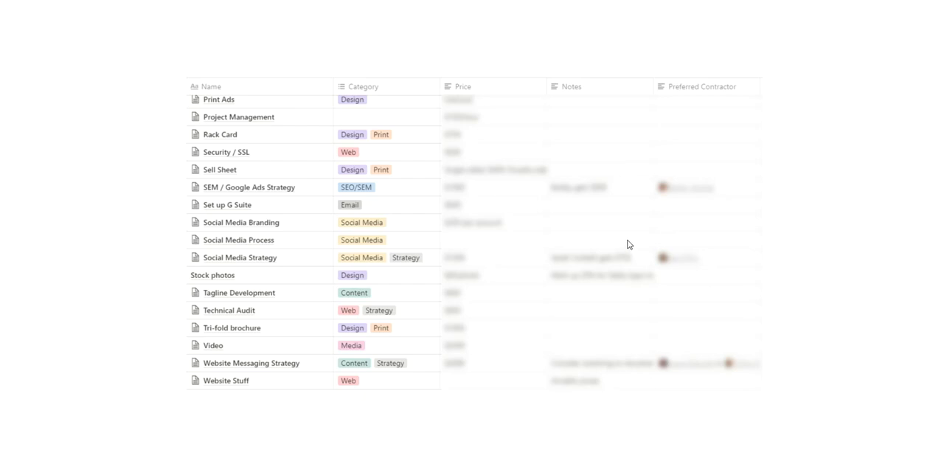
mouse_move(247, 263)
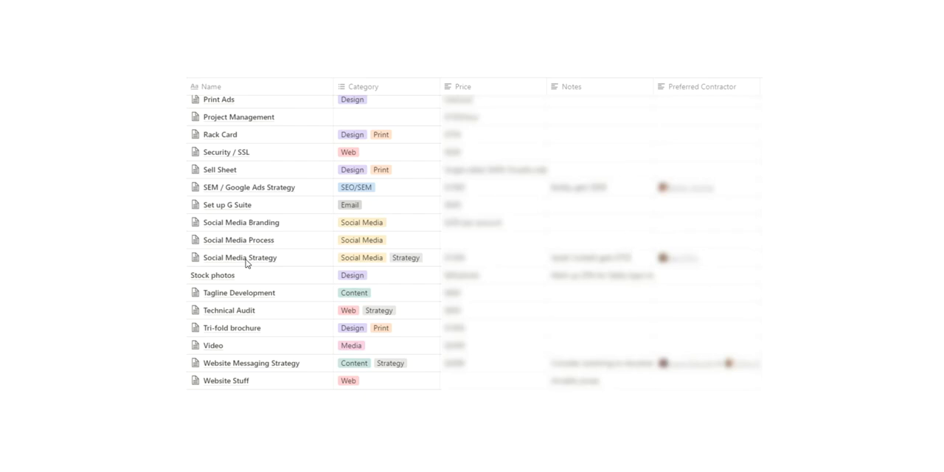
mouse_move(655, 268)
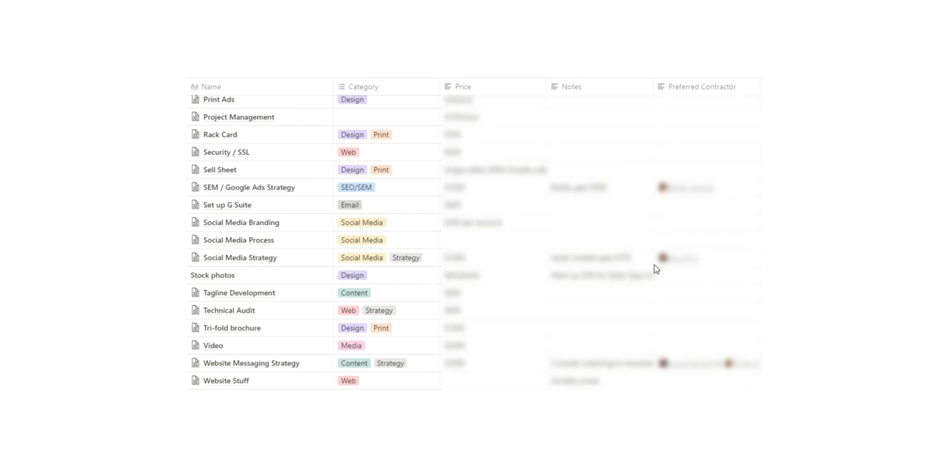
mouse_move(678, 267)
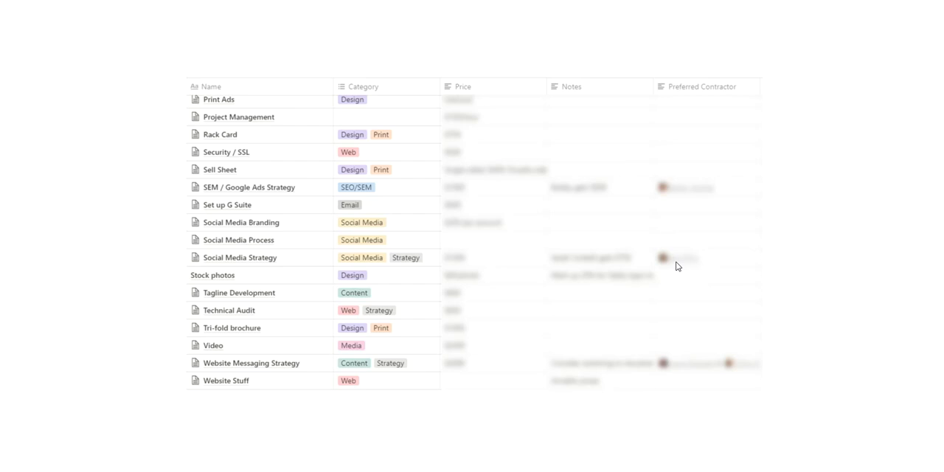
mouse_move(678, 265)
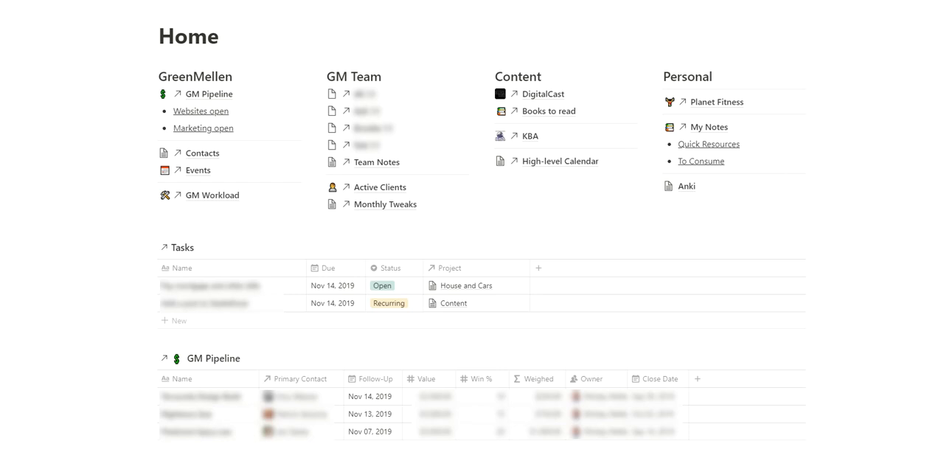
mouse_move(440, 65)
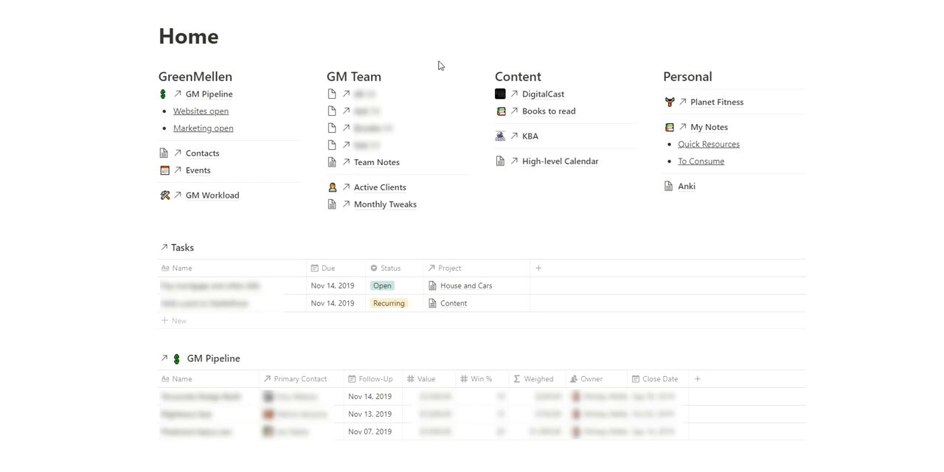